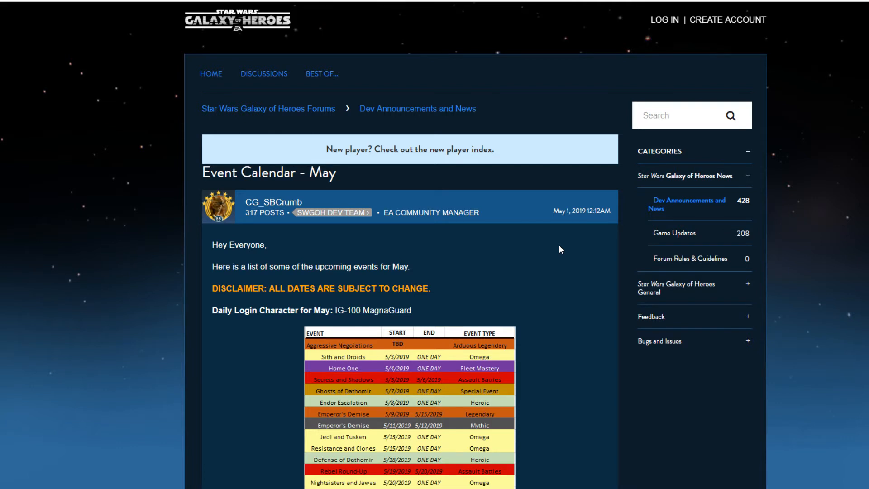
mouse_move(556, 247)
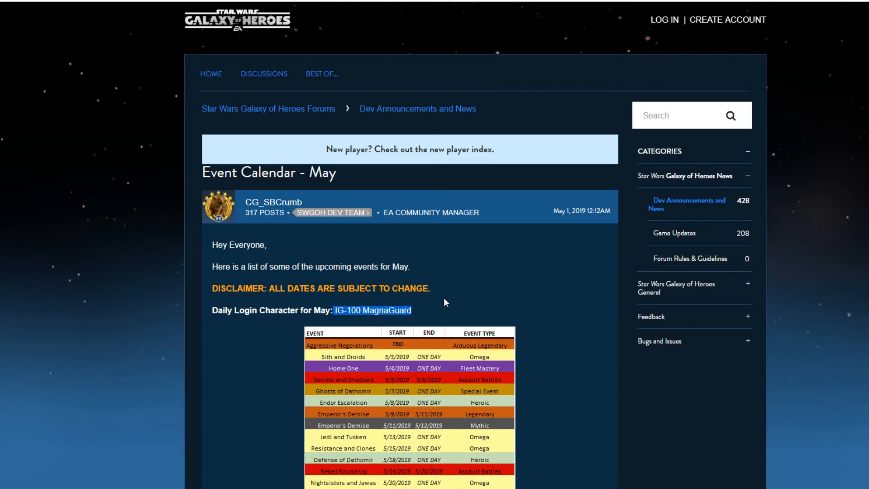
- Scroll the Dev Announcements and News listing to CG_Carrie's 'Update on Recent Characters' thread
scroll(down, 3)
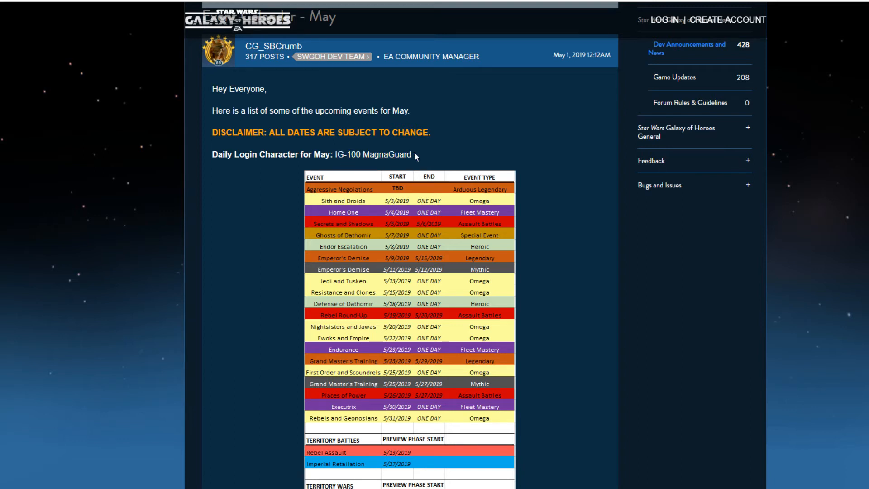
mouse_move(418, 170)
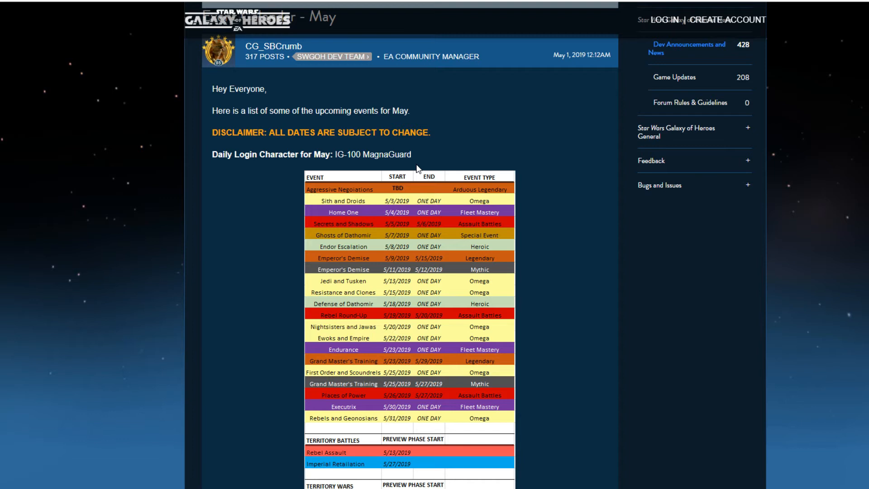
mouse_move(464, 148)
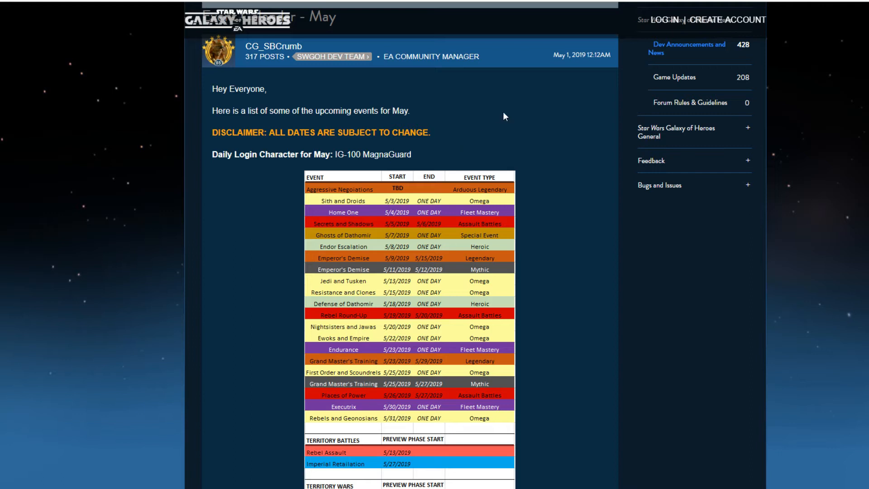
mouse_move(360, 148)
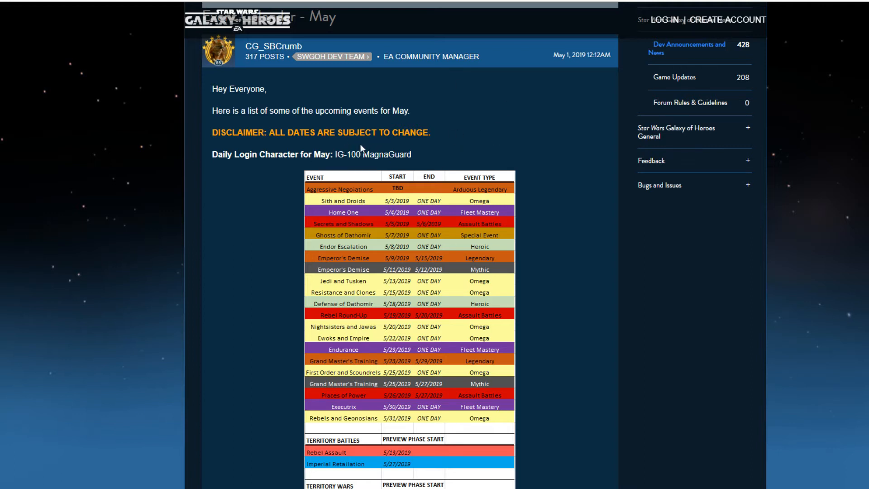
scroll(down, 3)
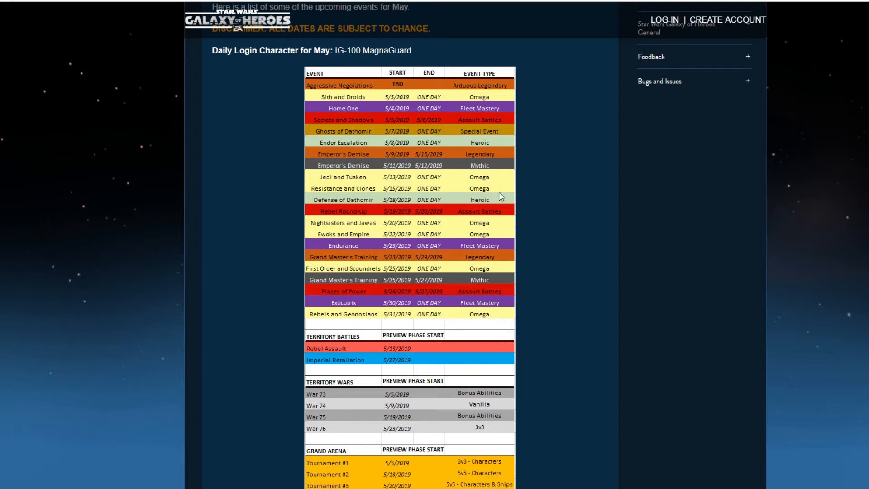
mouse_move(479, 136)
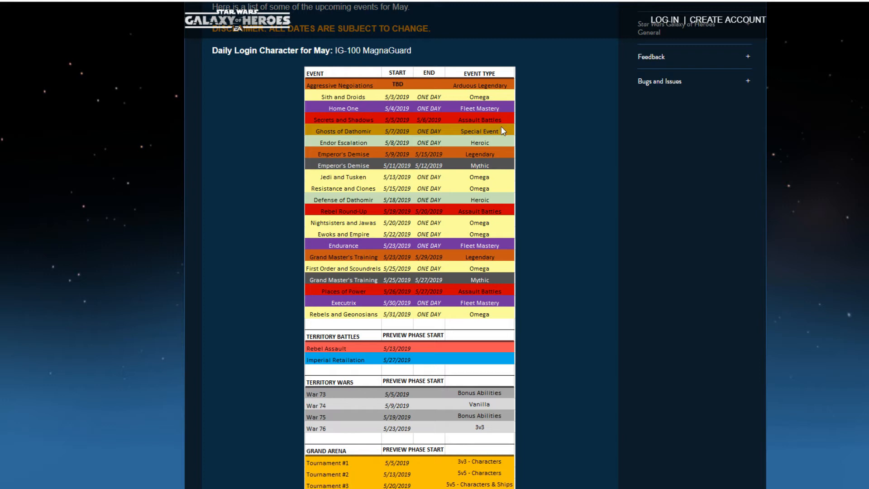
mouse_move(338, 318)
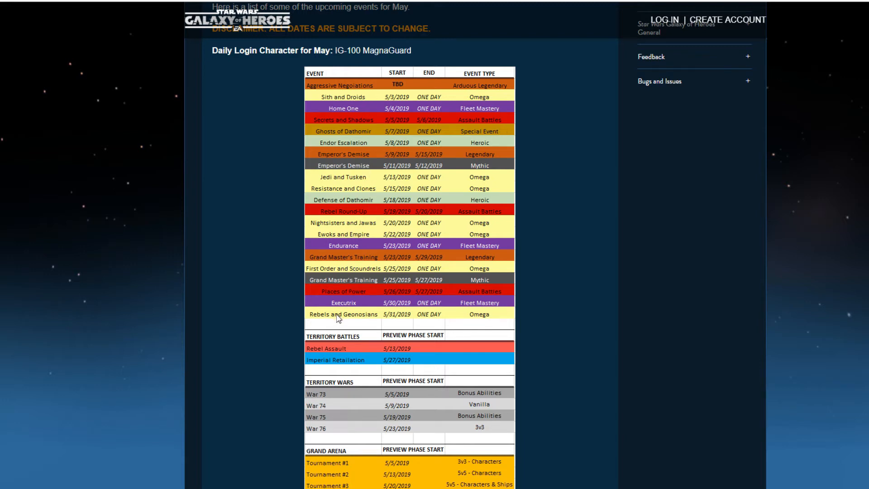
mouse_move(340, 245)
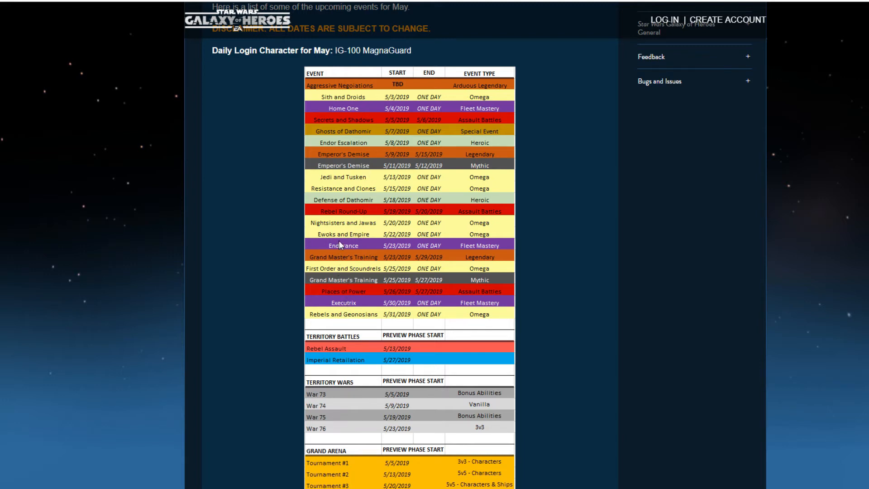
mouse_move(341, 117)
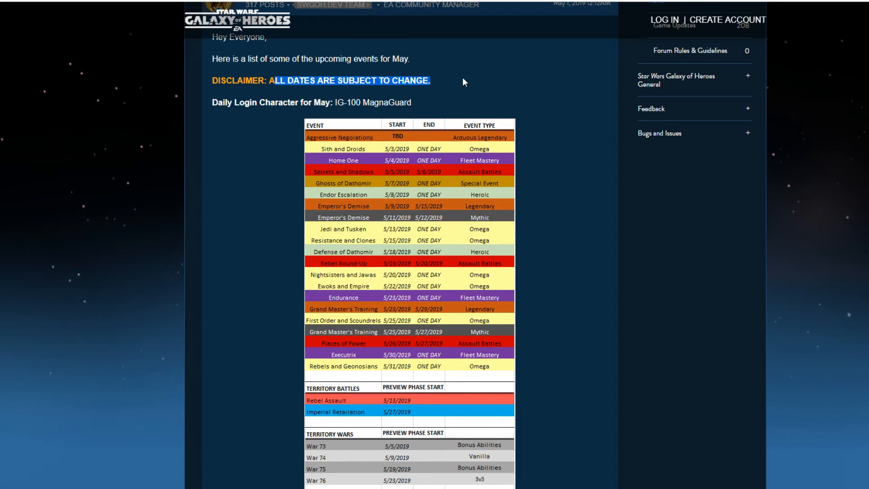
scroll(down, 3)
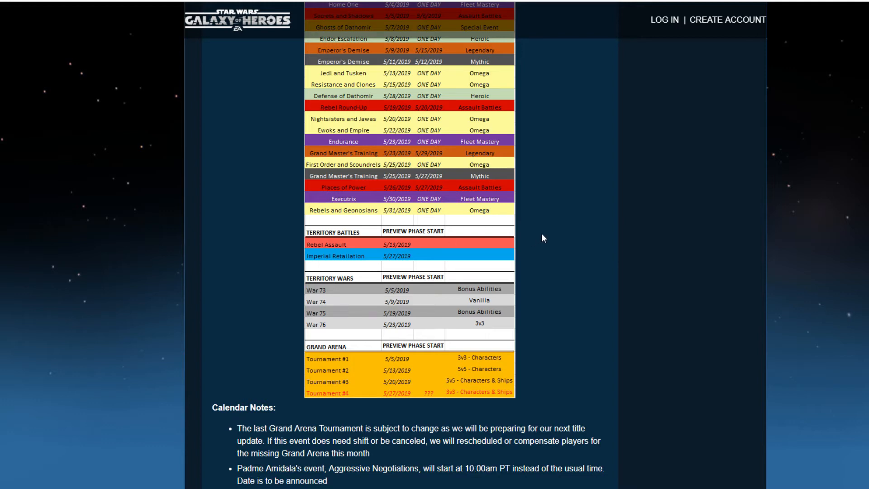
scroll(up, 3)
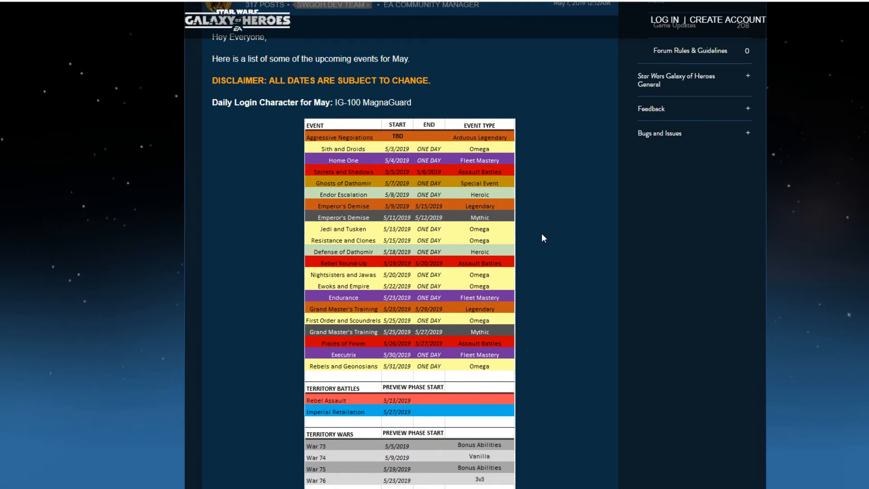
mouse_move(553, 138)
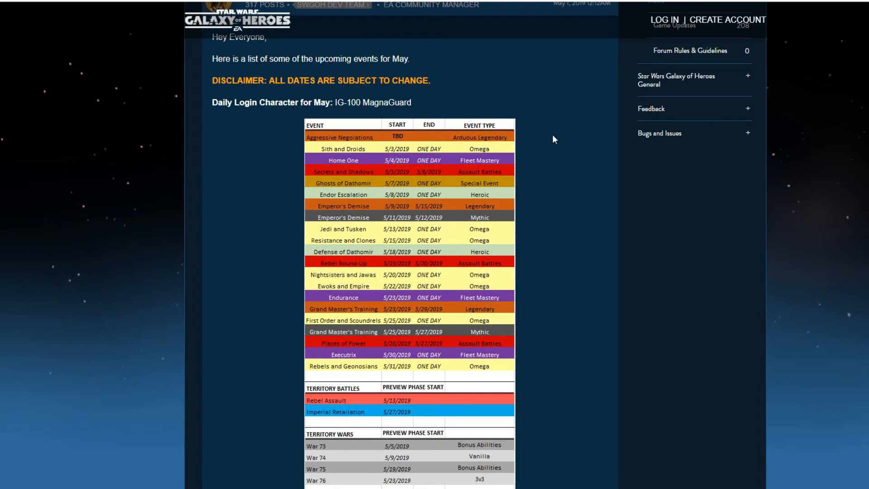
mouse_move(325, 216)
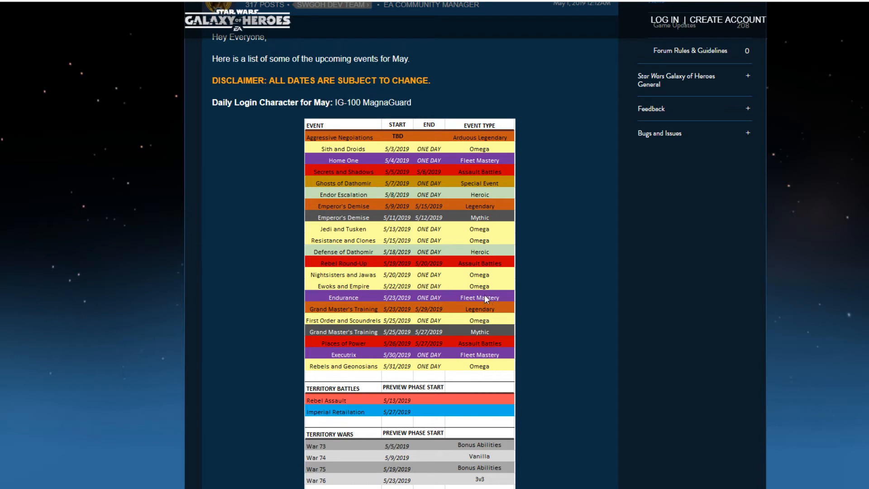
mouse_move(497, 271)
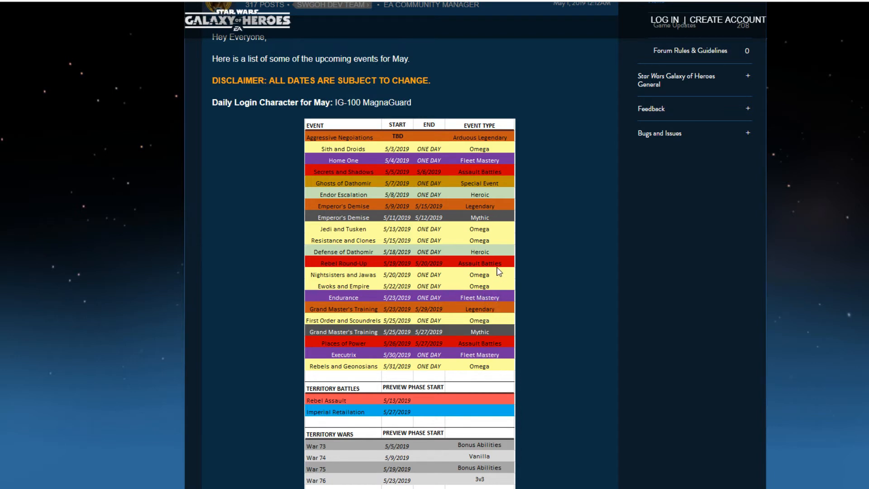
mouse_move(339, 151)
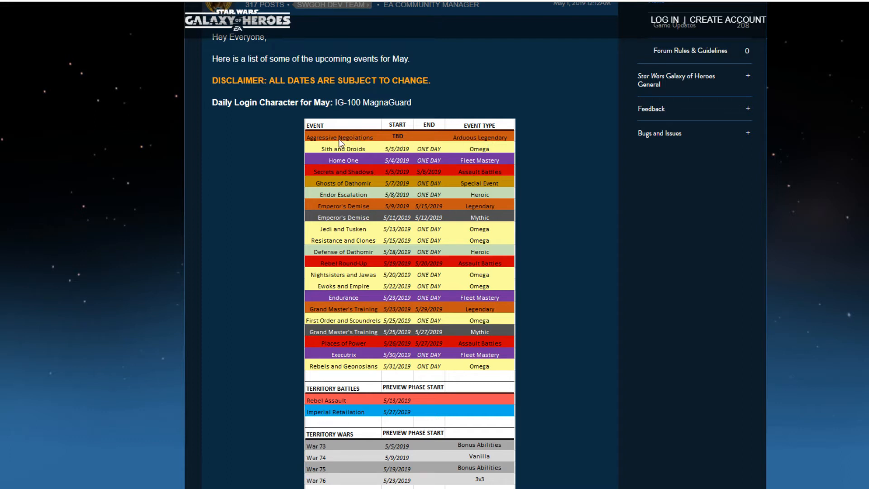
mouse_move(458, 146)
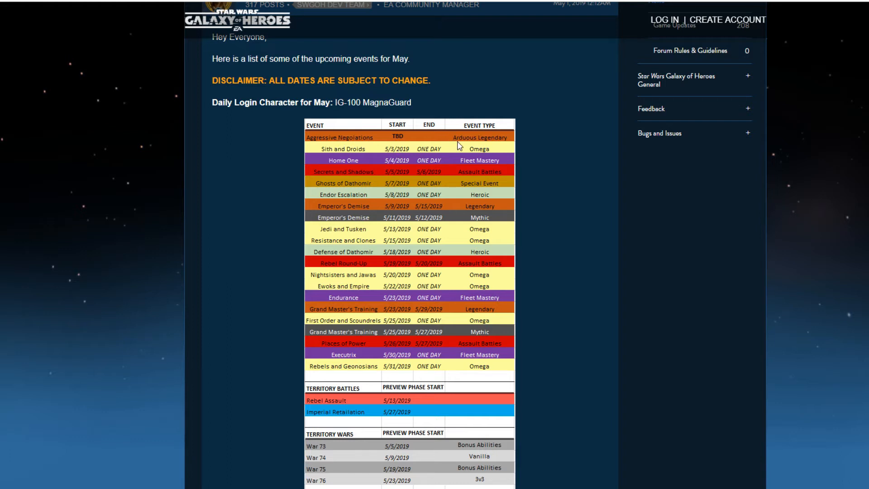
mouse_move(462, 151)
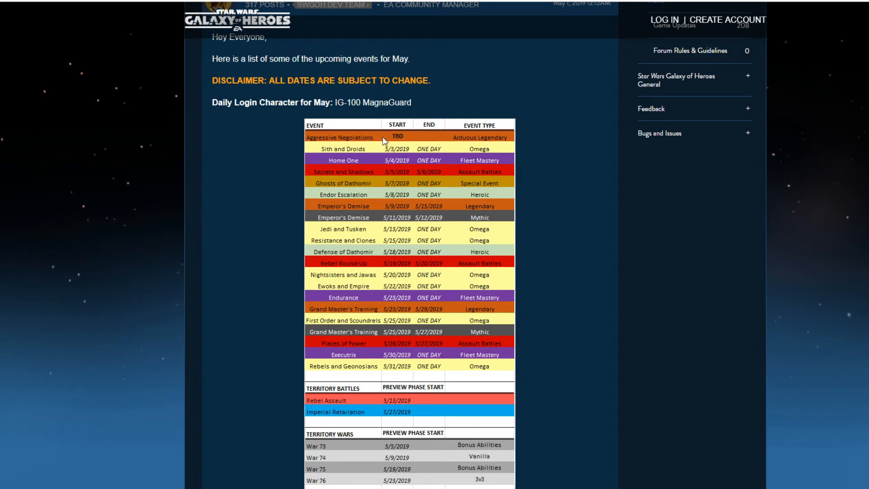
mouse_move(348, 321)
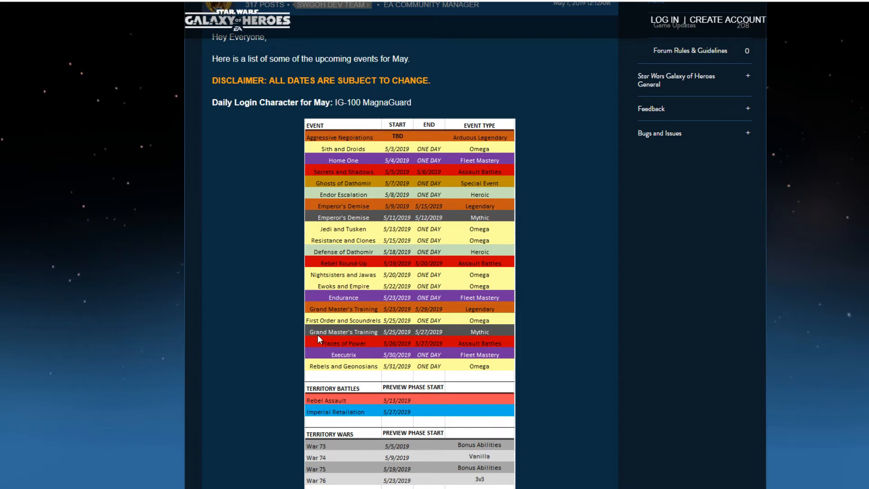
mouse_move(340, 341)
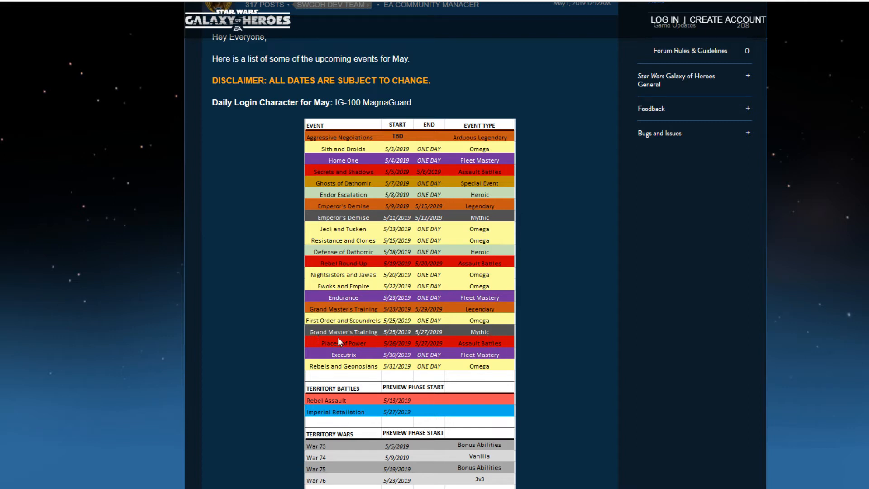
mouse_move(472, 272)
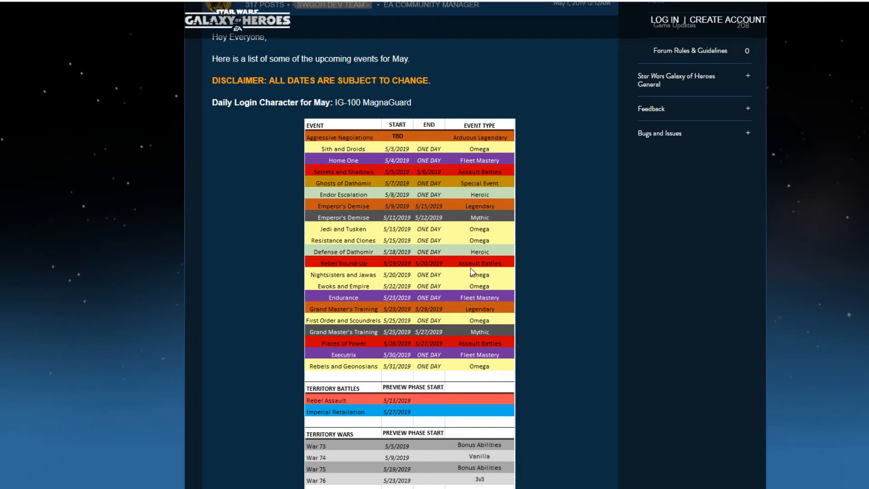
scroll(up, 3)
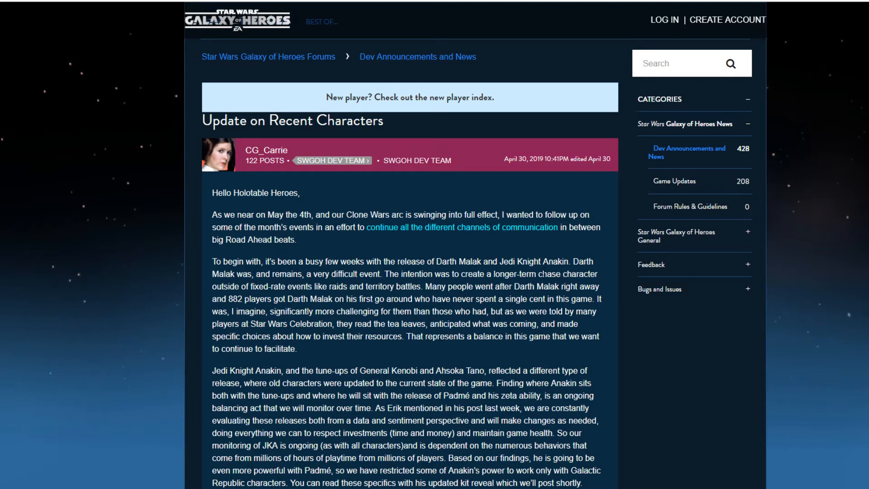
mouse_move(280, 295)
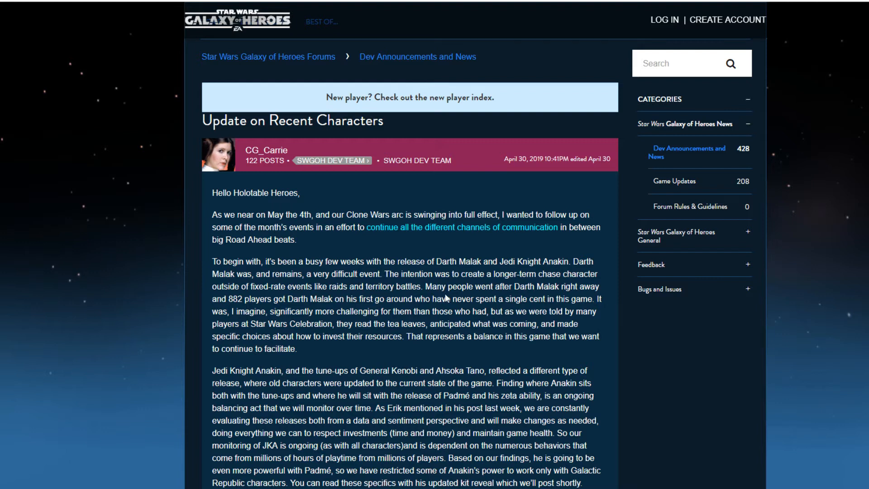
mouse_move(280, 336)
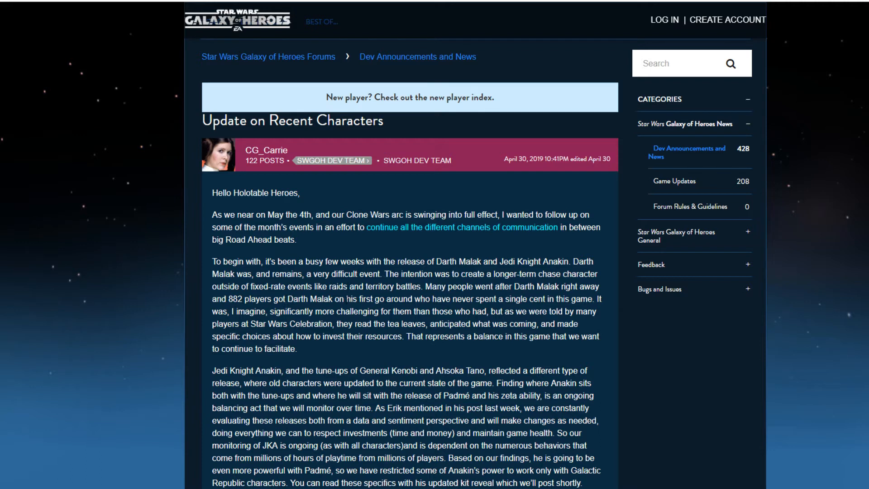
mouse_move(437, 310)
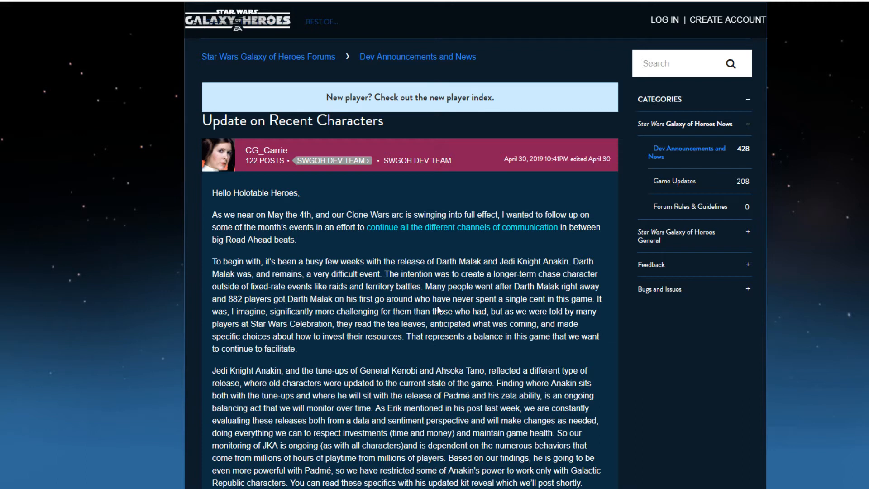
mouse_move(440, 311)
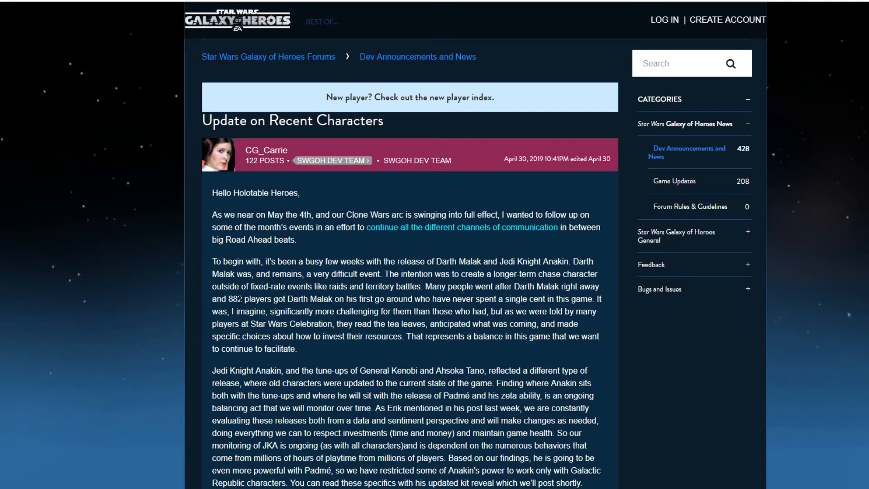
double_click(219, 299)
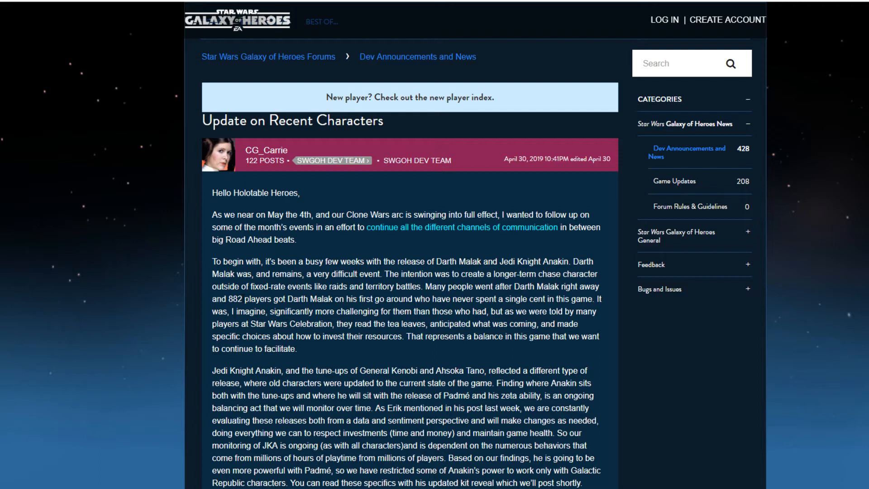
double_click(228, 297)
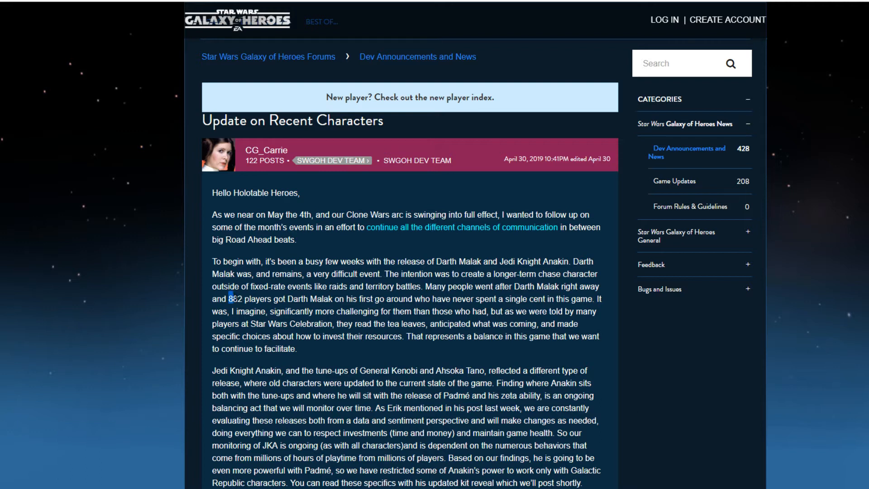
double_click(237, 297)
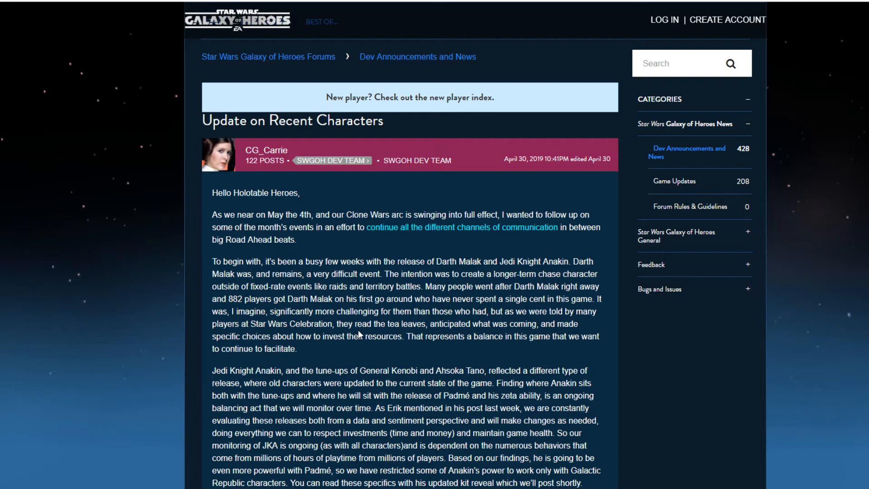
mouse_move(282, 321)
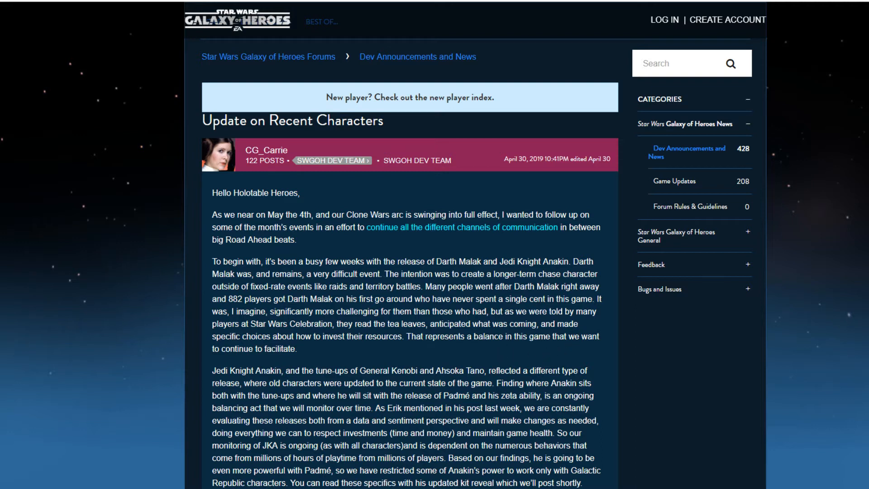
- Read down CG_Carrie's post to the Testing, Notice and Response points
scroll(down, 3)
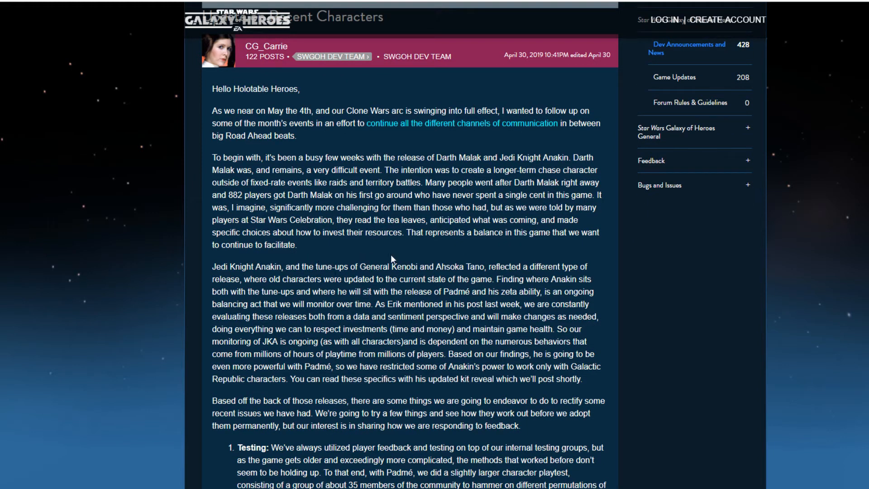
mouse_move(523, 277)
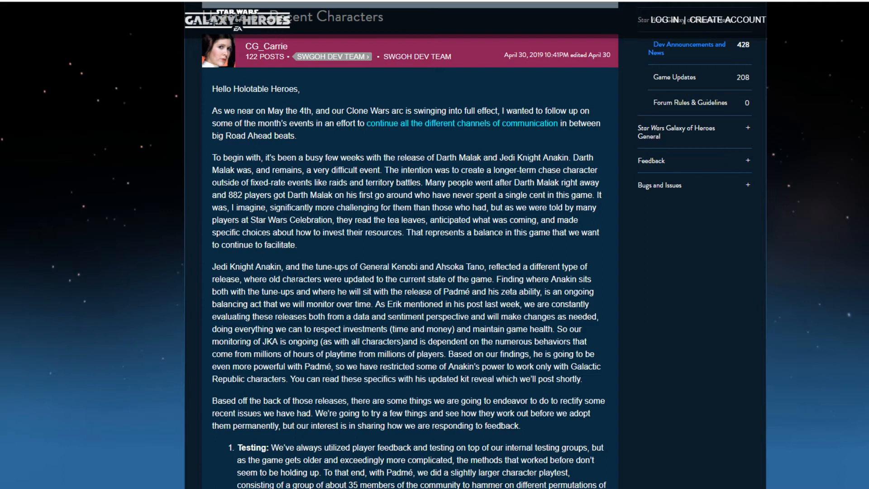
mouse_move(422, 289)
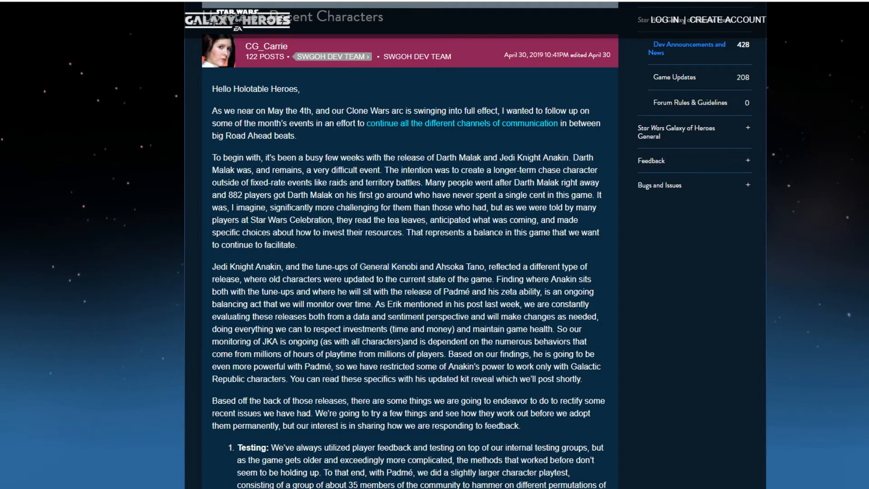
double_click(390, 267)
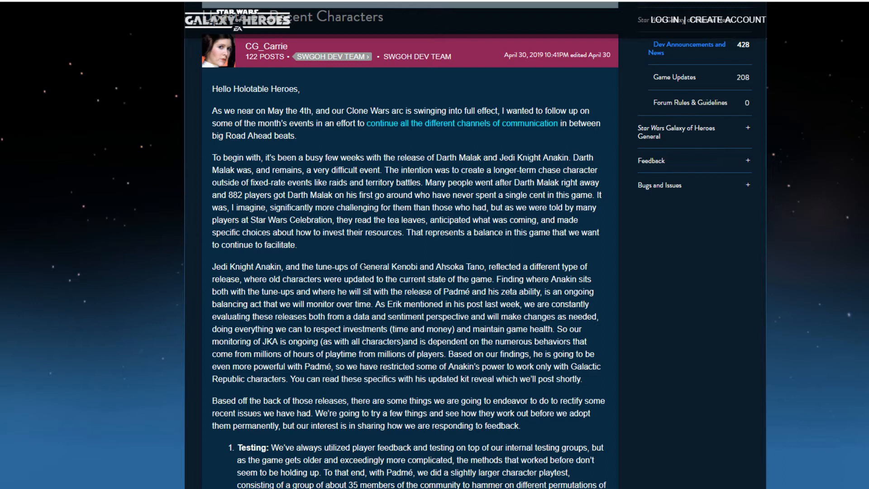
mouse_move(419, 281)
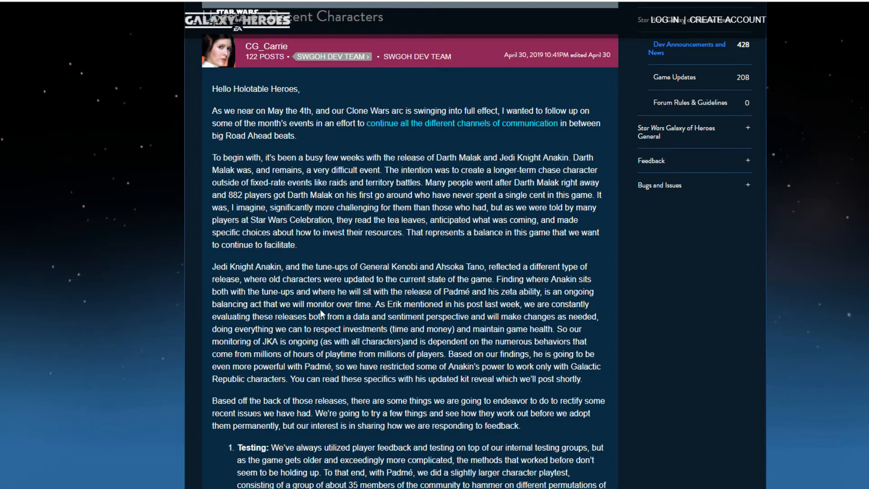
mouse_move(323, 316)
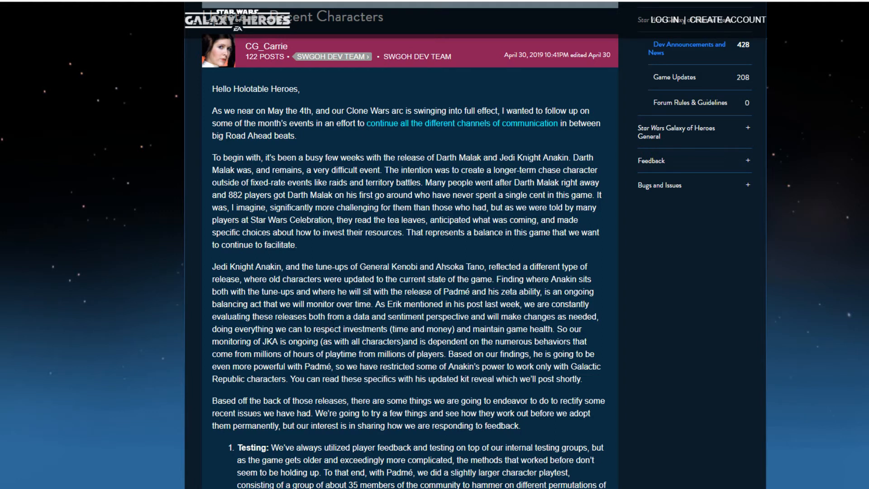
mouse_move(330, 326)
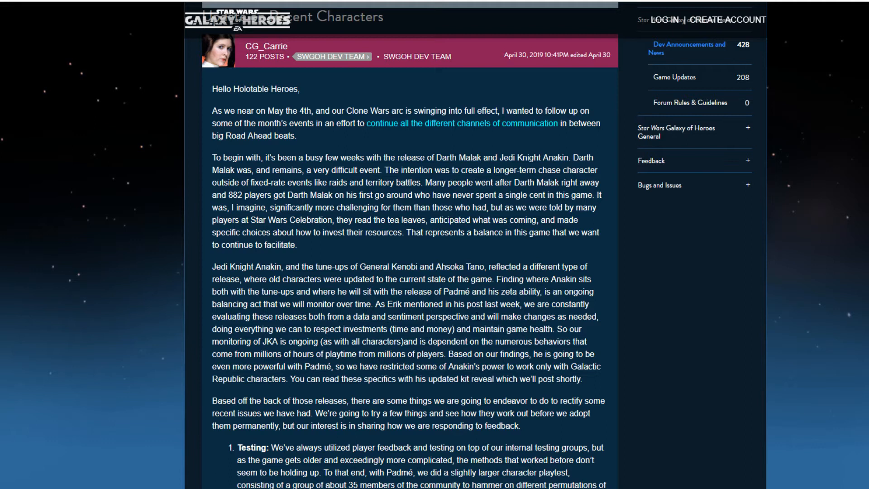
scroll(down, 3)
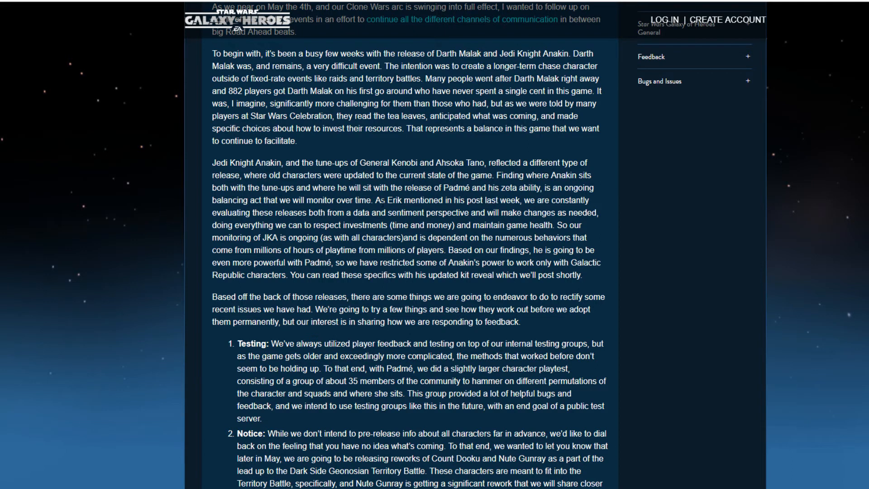
scroll(down, 3)
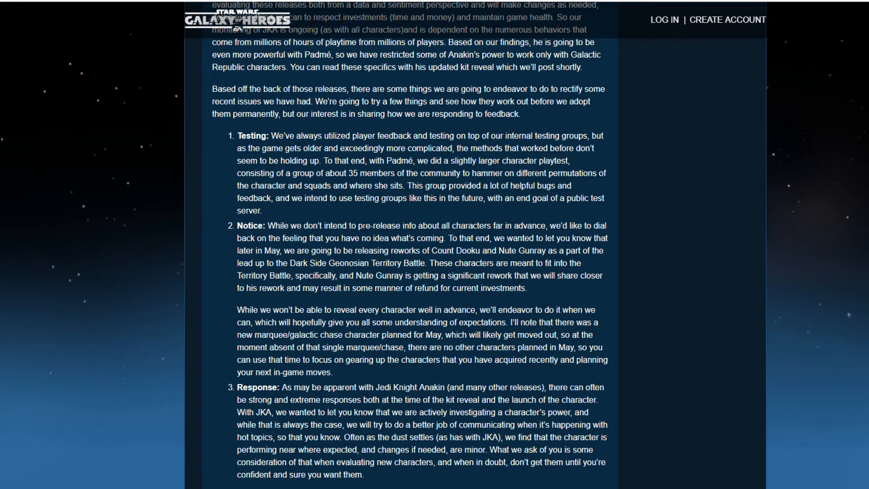
mouse_move(578, 222)
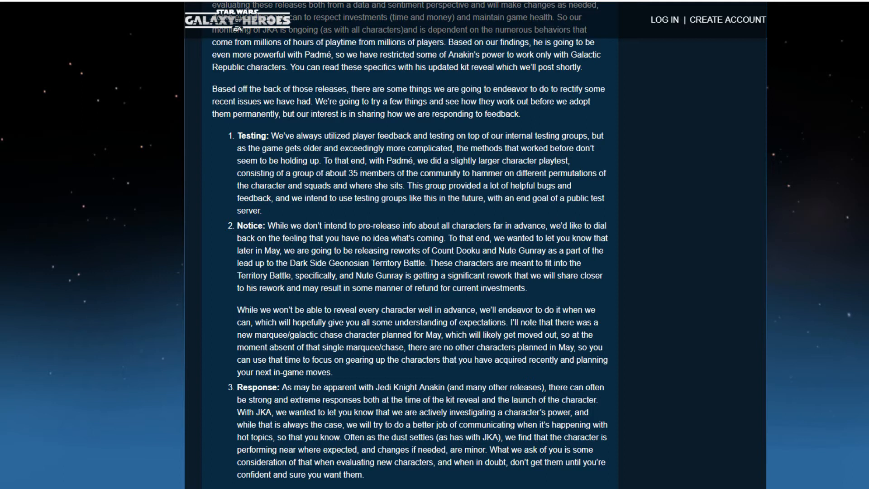
mouse_move(402, 249)
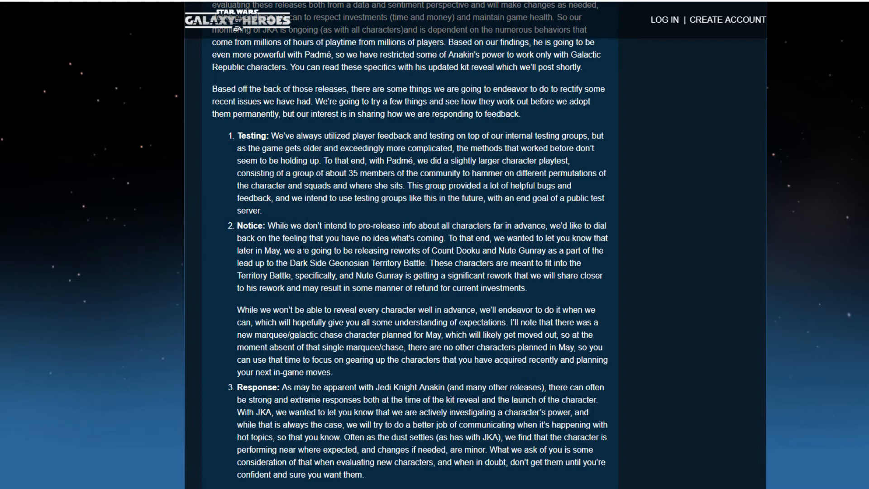
mouse_move(499, 261)
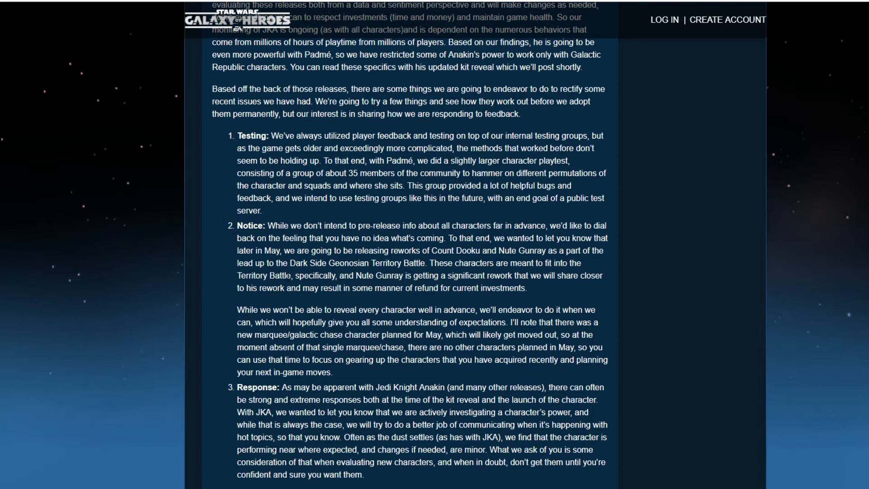
mouse_move(492, 288)
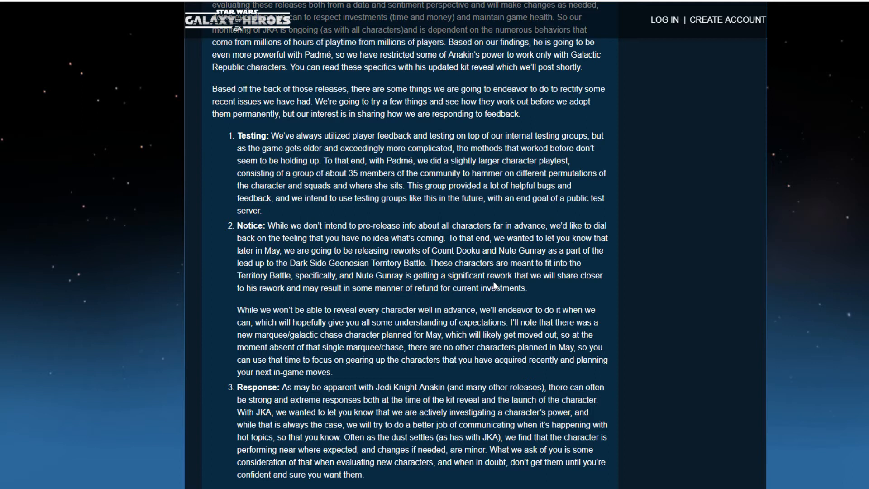
mouse_move(494, 287)
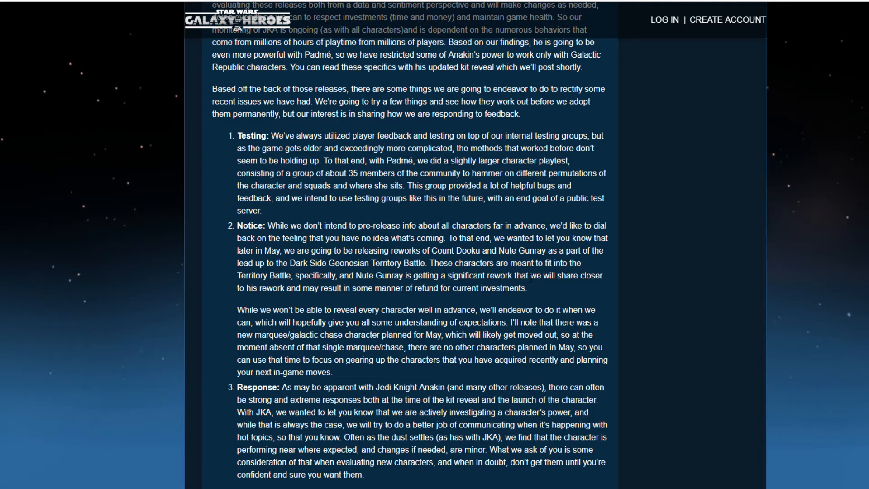
mouse_move(579, 296)
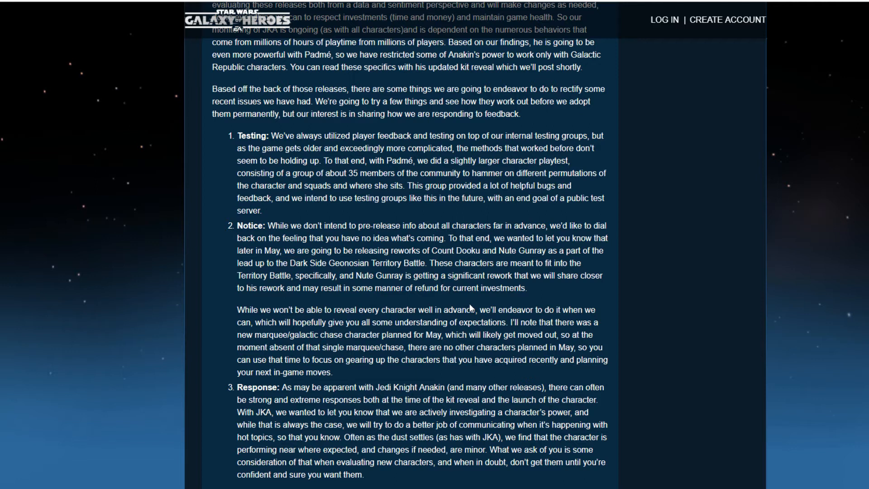
mouse_move(513, 298)
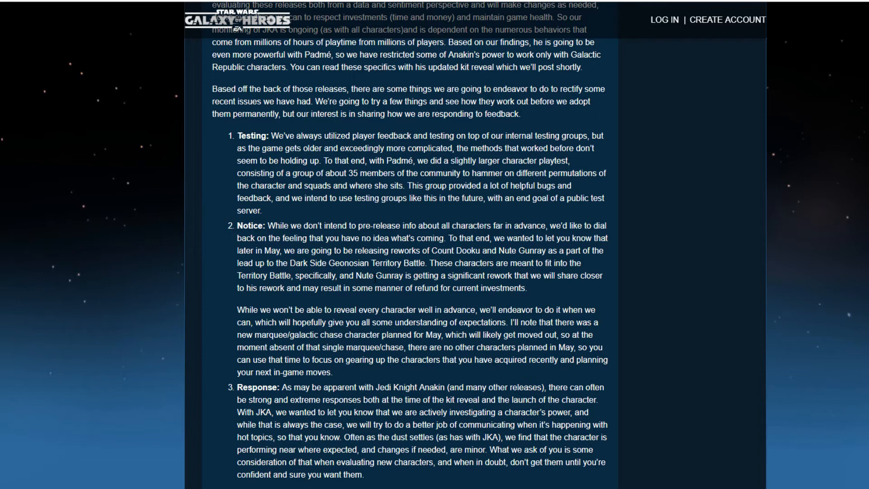
mouse_move(359, 288)
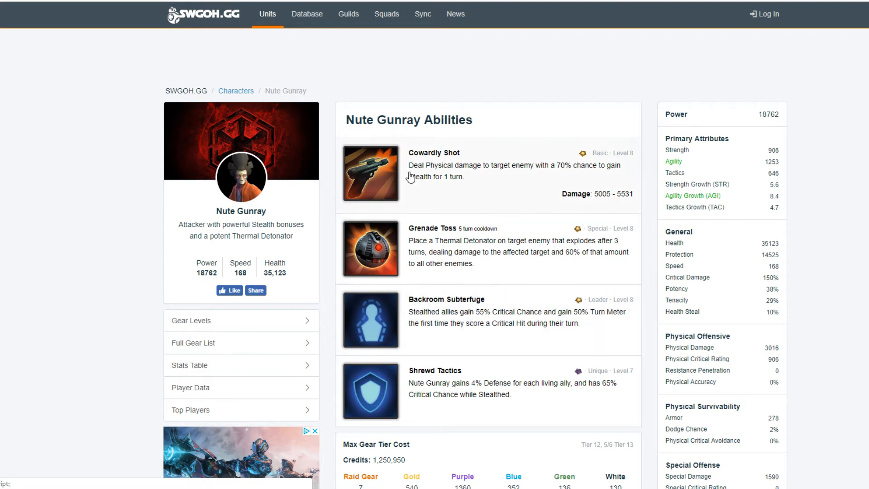
mouse_move(548, 183)
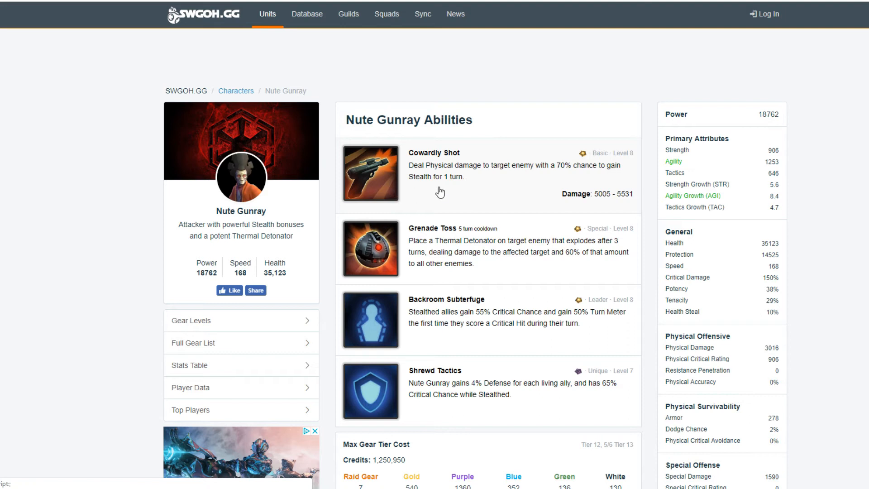
mouse_move(478, 198)
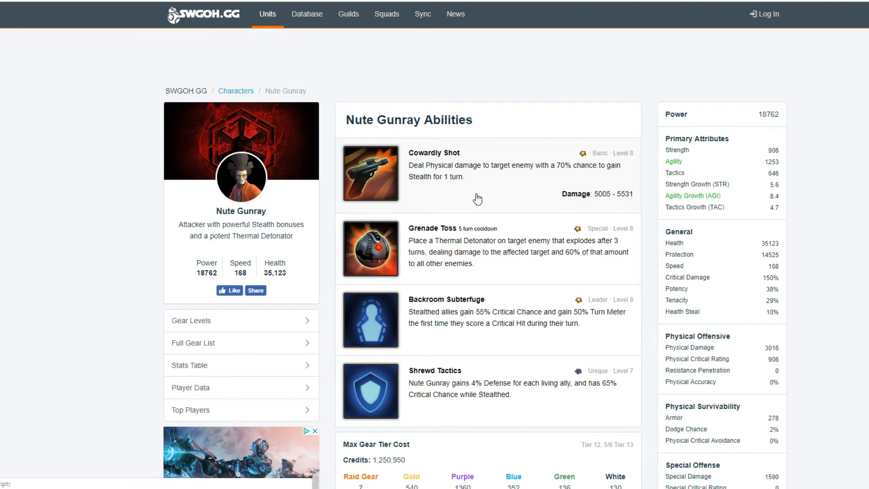
mouse_move(249, 188)
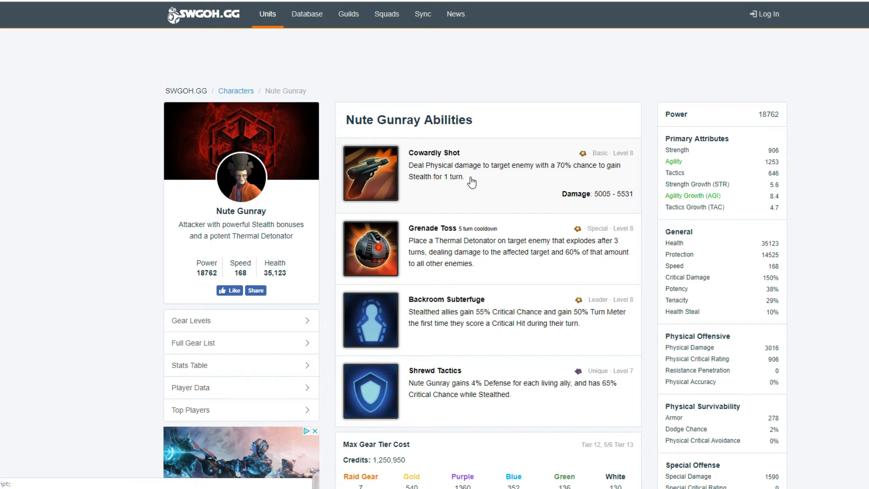
mouse_move(476, 176)
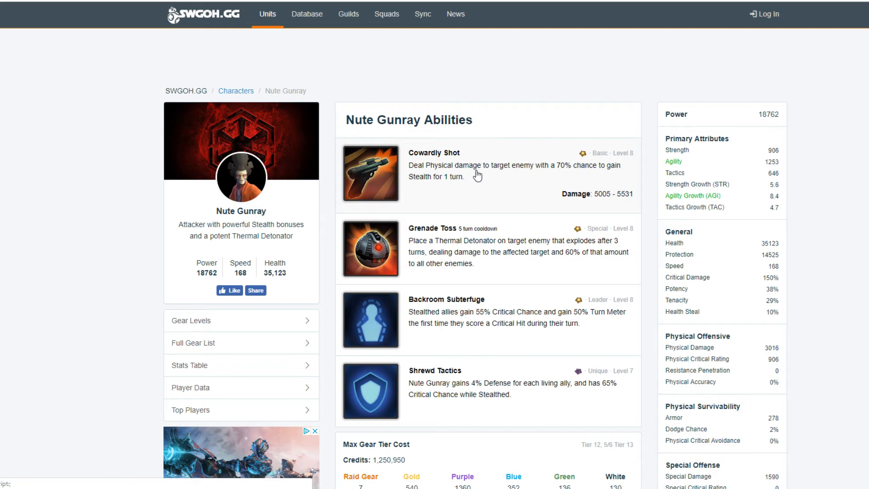
mouse_move(384, 353)
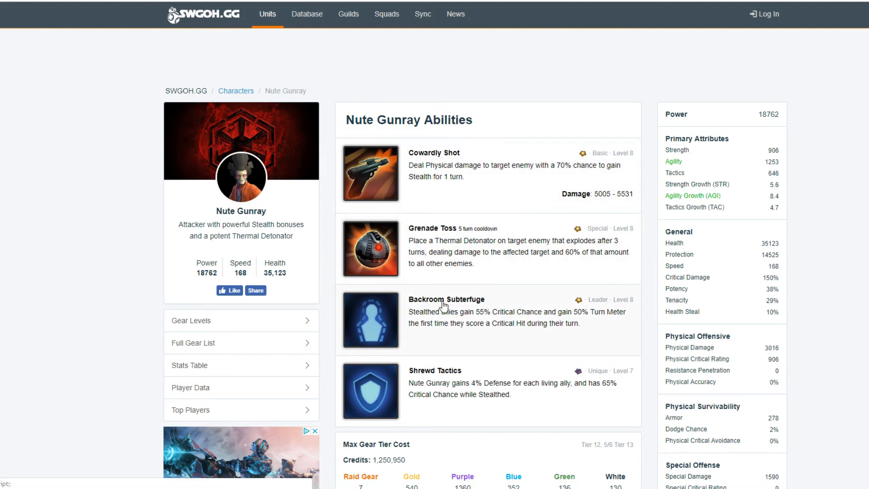
mouse_move(437, 331)
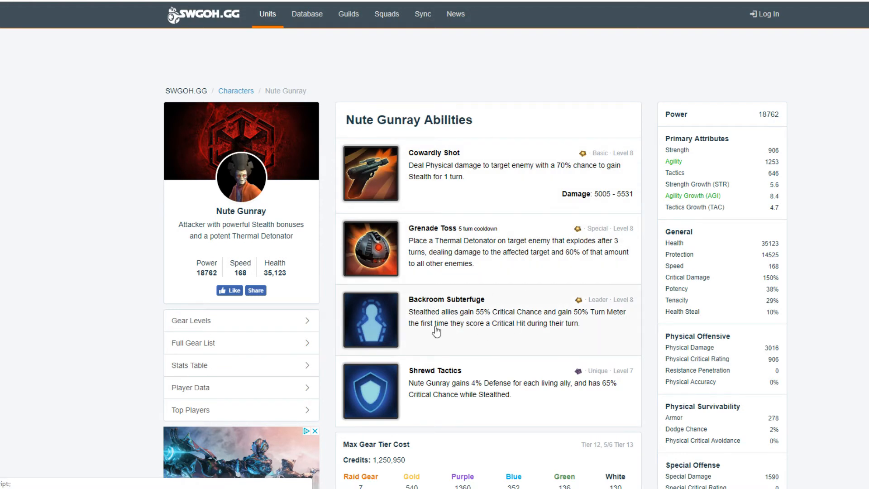
mouse_move(390, 334)
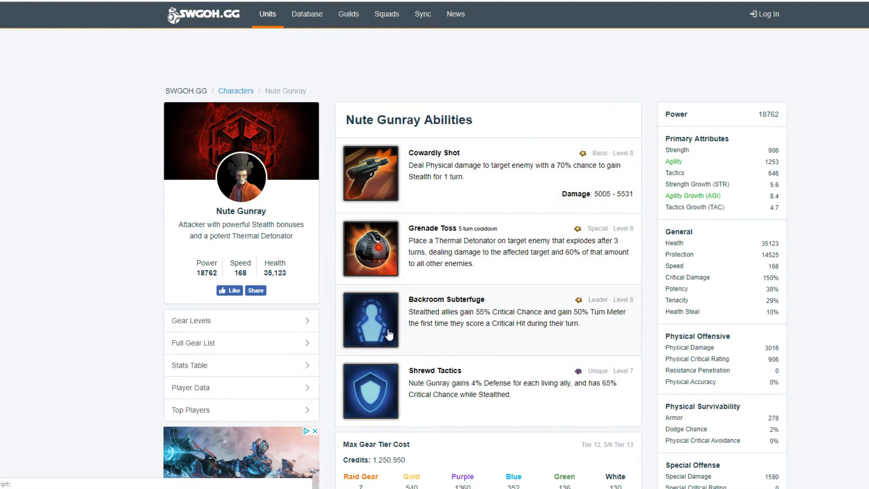
mouse_move(501, 347)
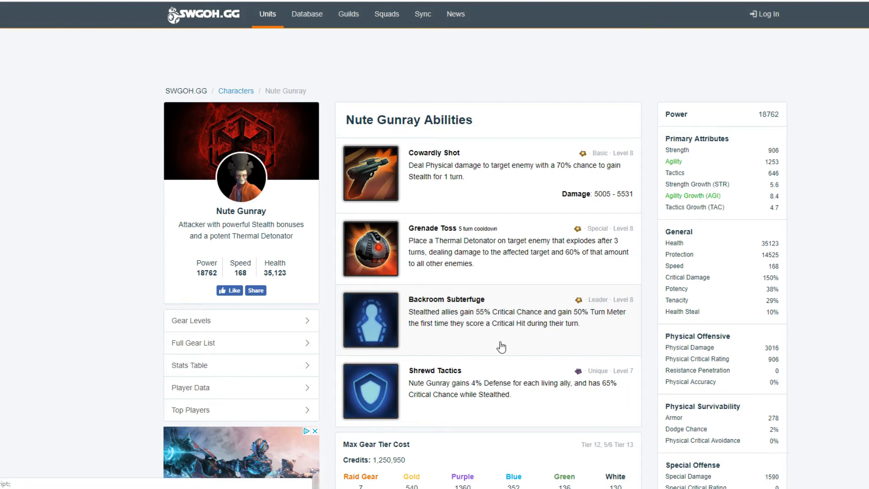
mouse_move(413, 333)
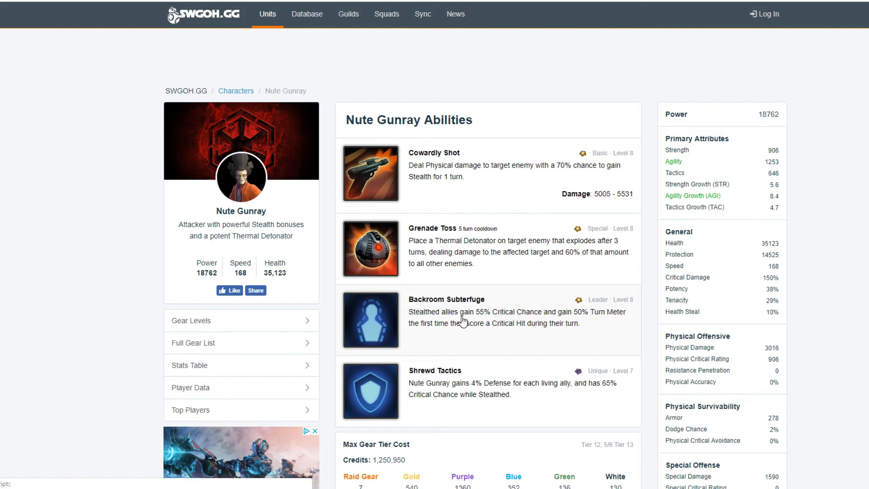
mouse_move(595, 327)
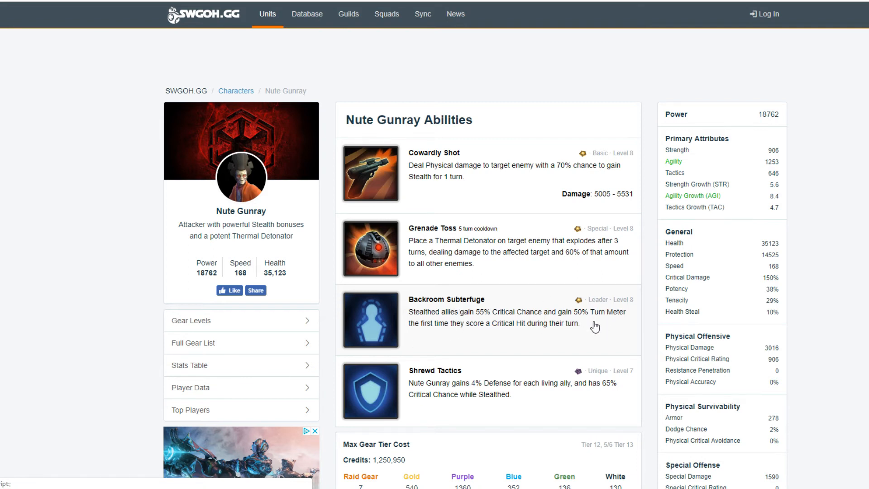
mouse_move(240, 177)
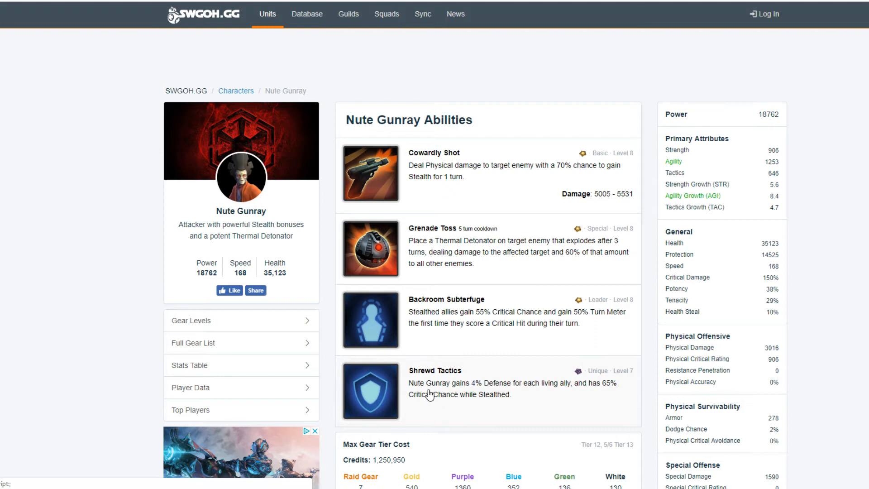
mouse_move(563, 395)
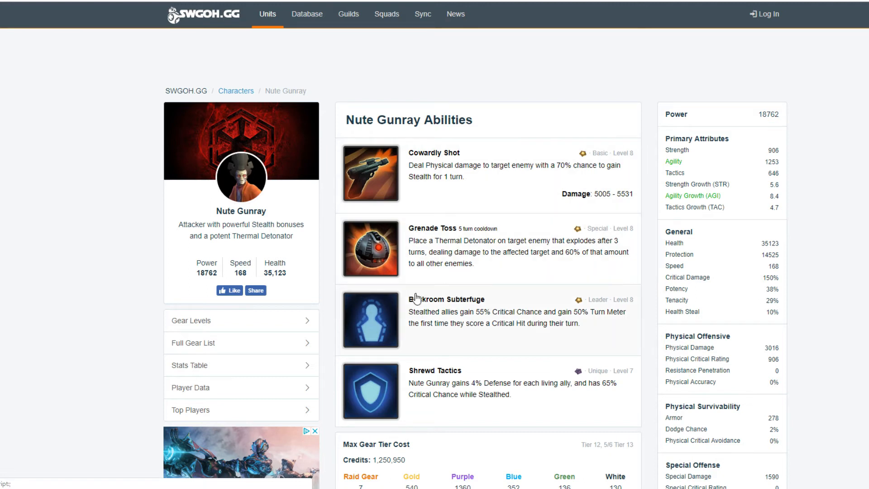
mouse_move(550, 214)
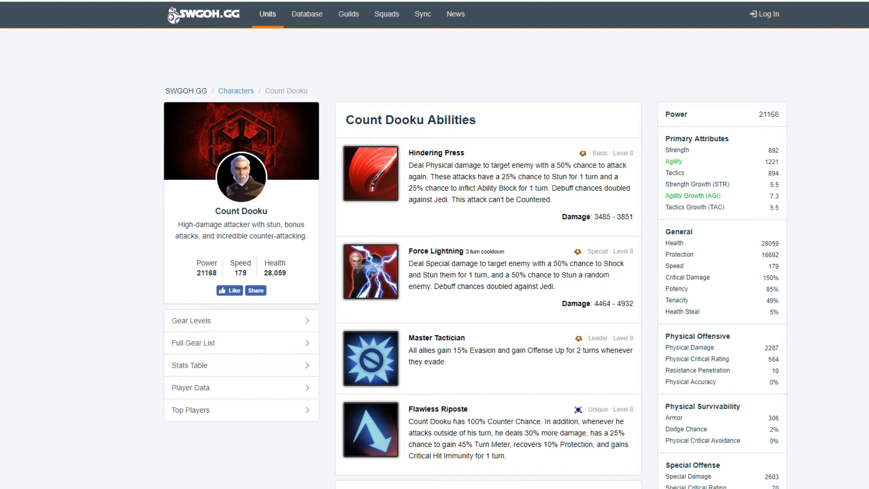
mouse_move(706, 325)
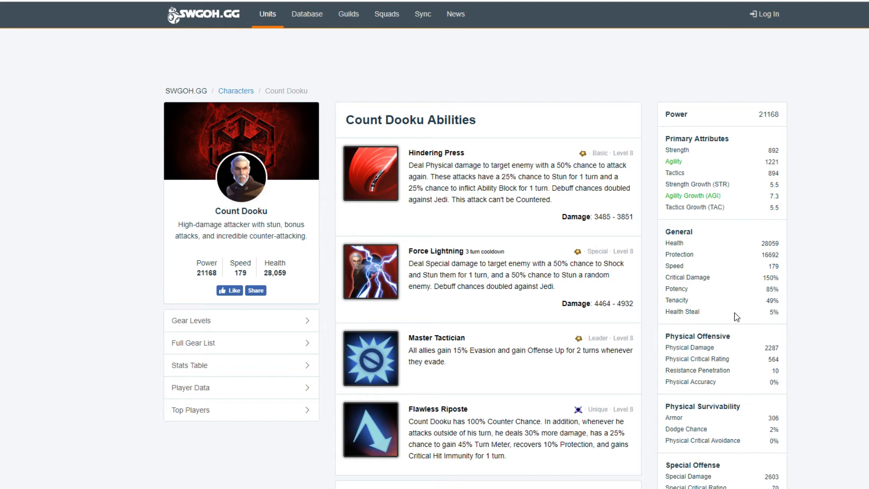
mouse_move(453, 191)
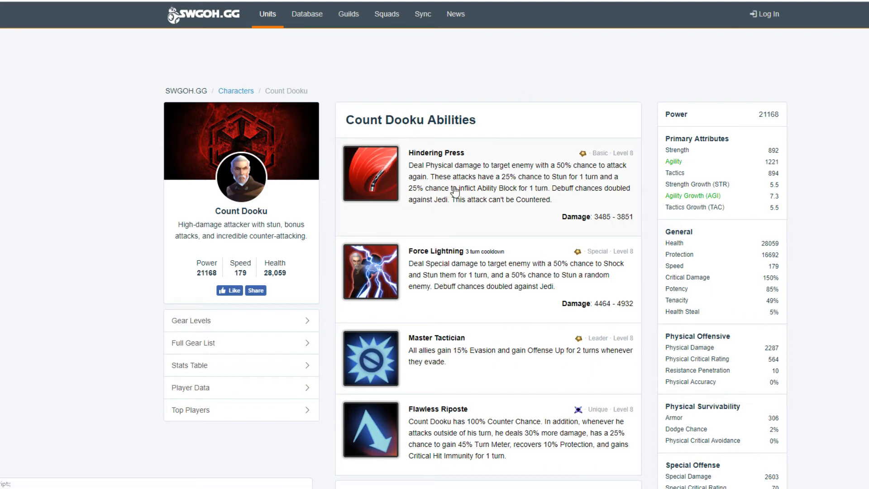
mouse_move(552, 182)
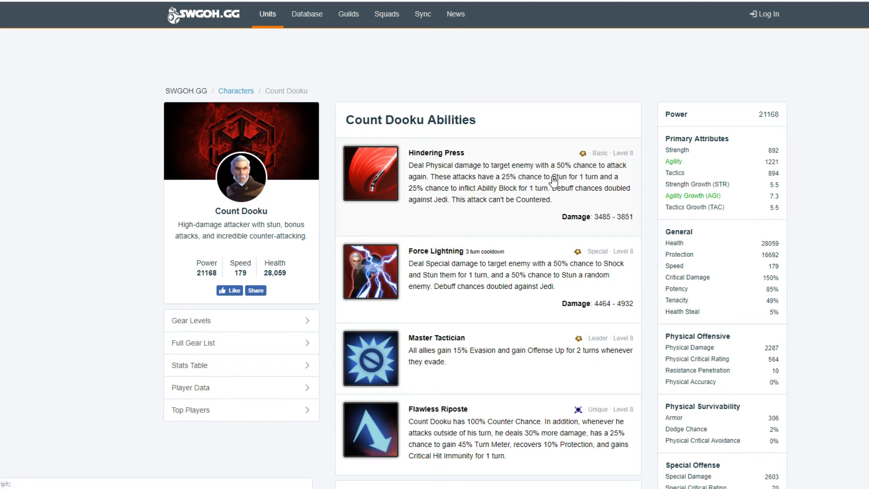
mouse_move(488, 188)
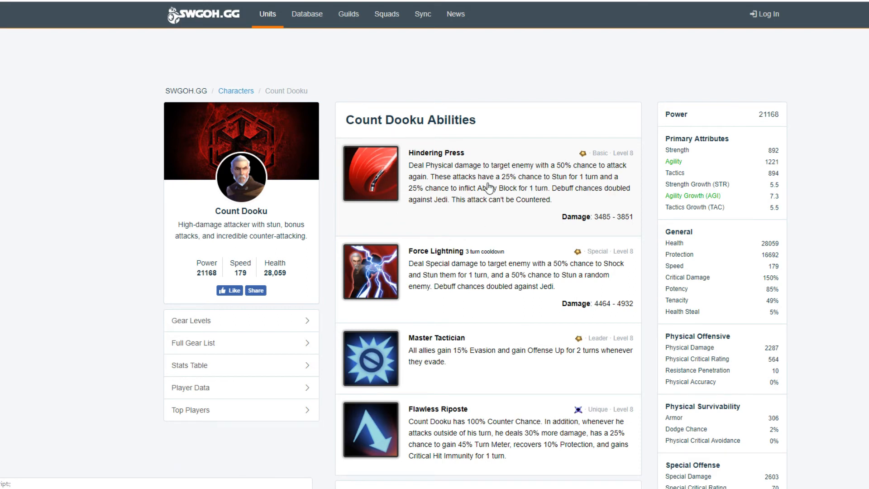
mouse_move(566, 169)
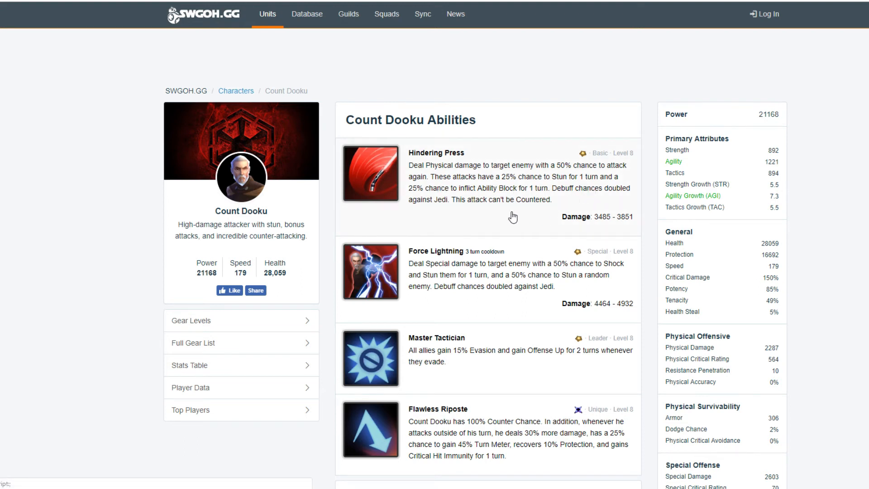
mouse_move(536, 207)
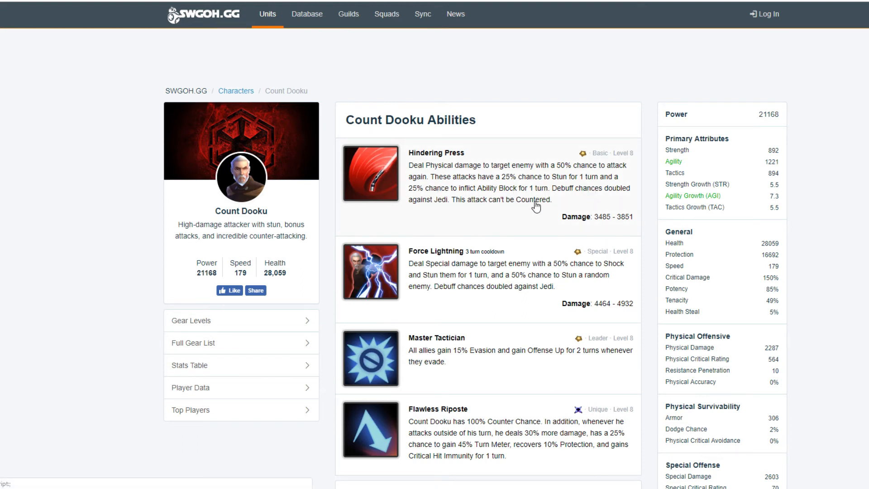
mouse_move(463, 215)
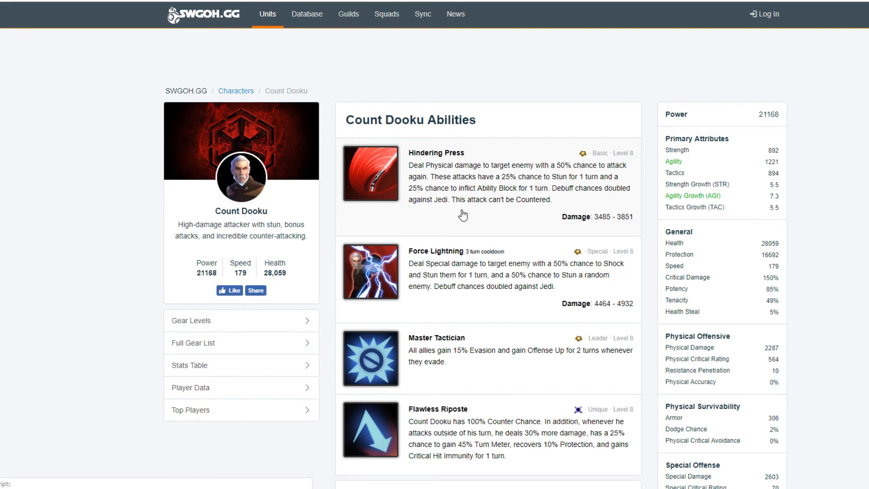
mouse_move(441, 215)
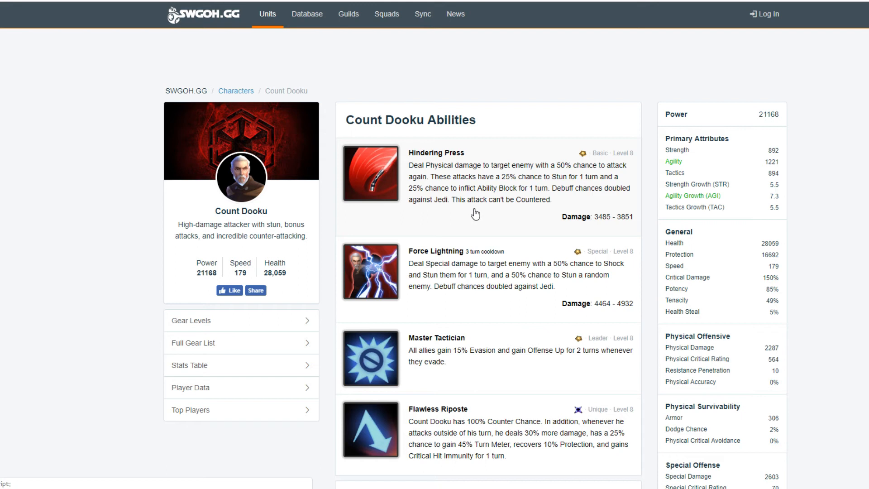
mouse_move(525, 207)
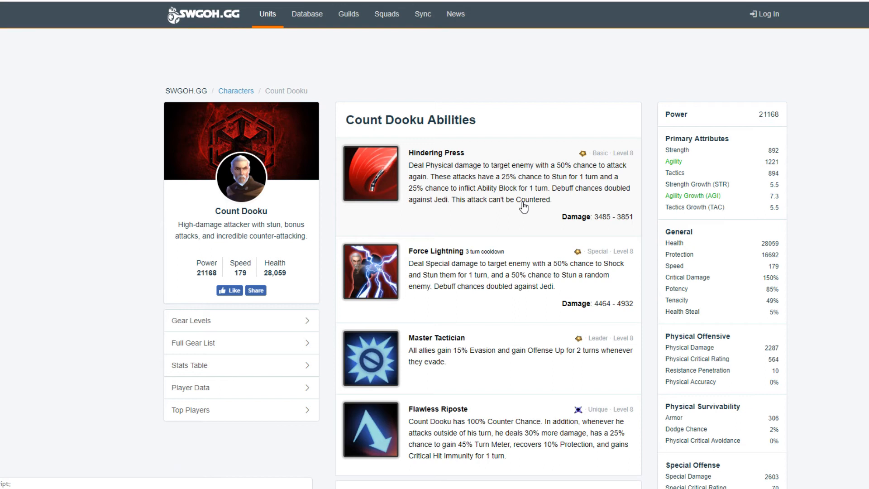
mouse_move(456, 183)
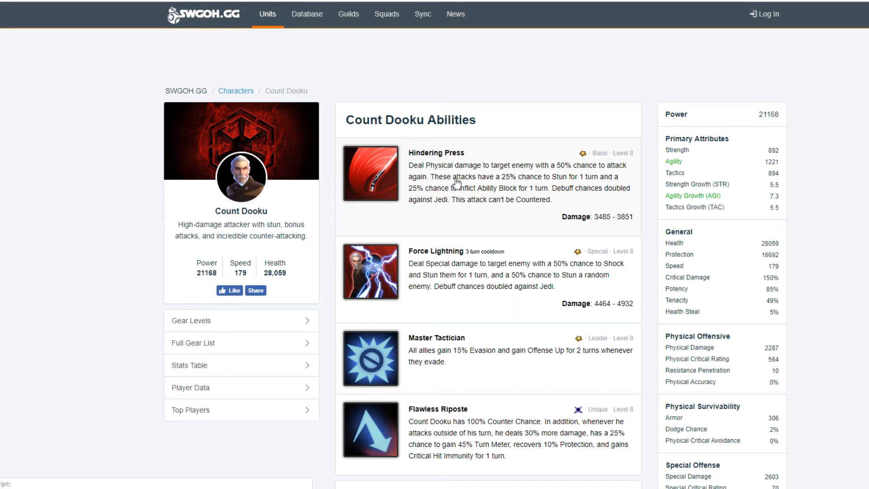
mouse_move(447, 418)
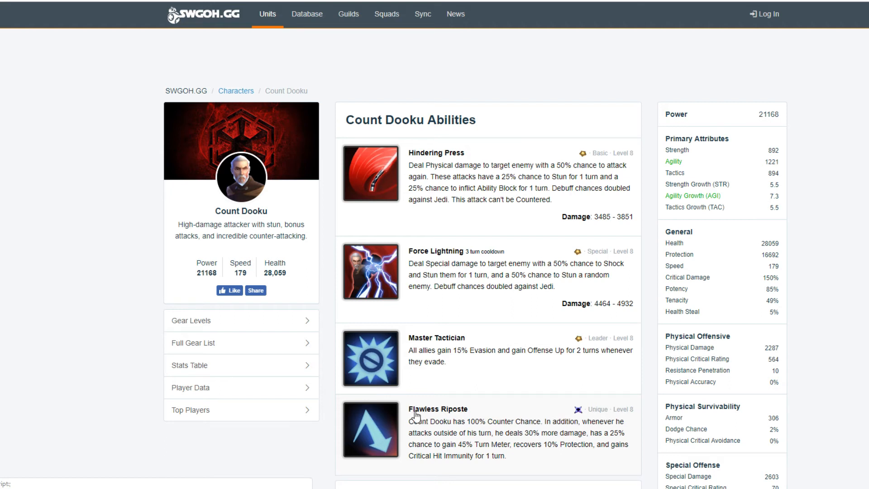
mouse_move(439, 412)
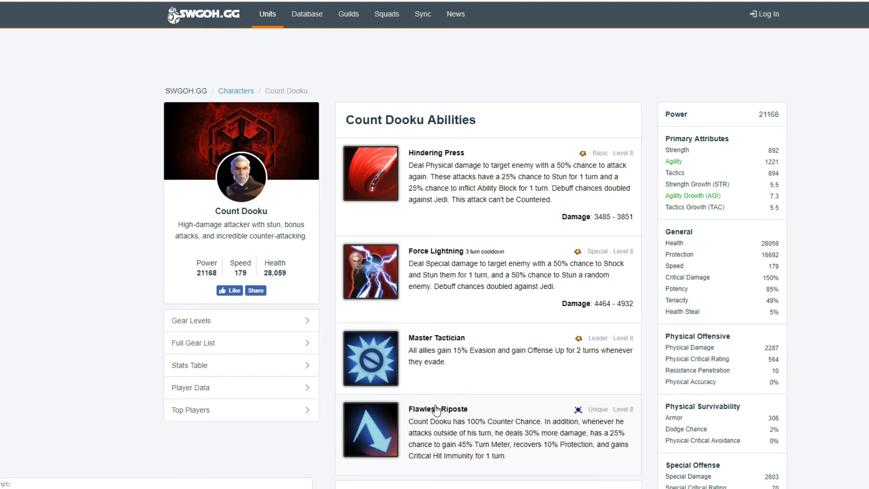
mouse_move(525, 96)
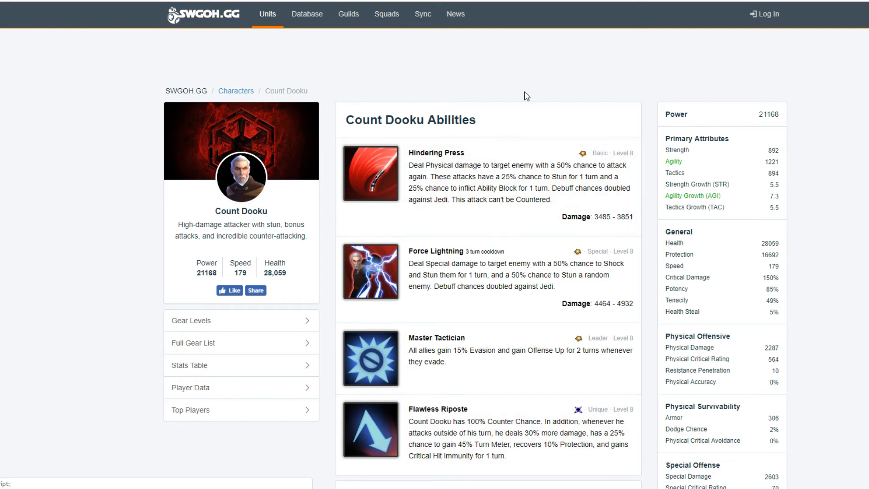
mouse_move(440, 261)
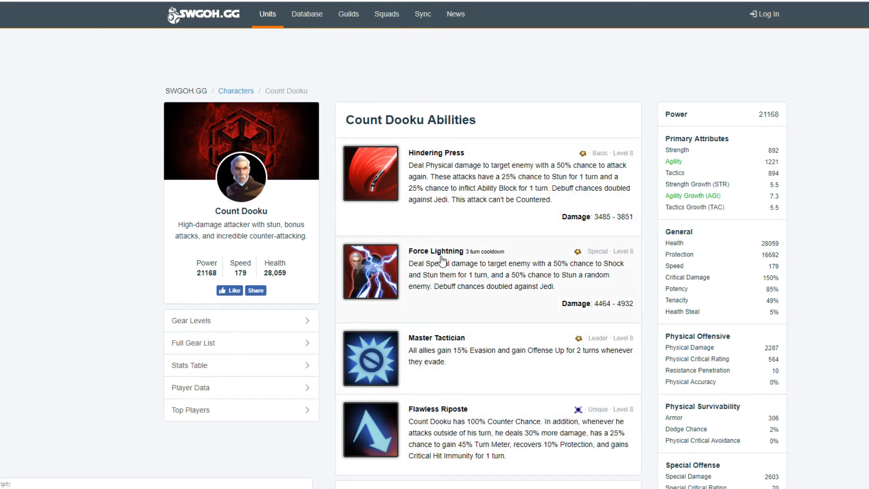
mouse_move(503, 272)
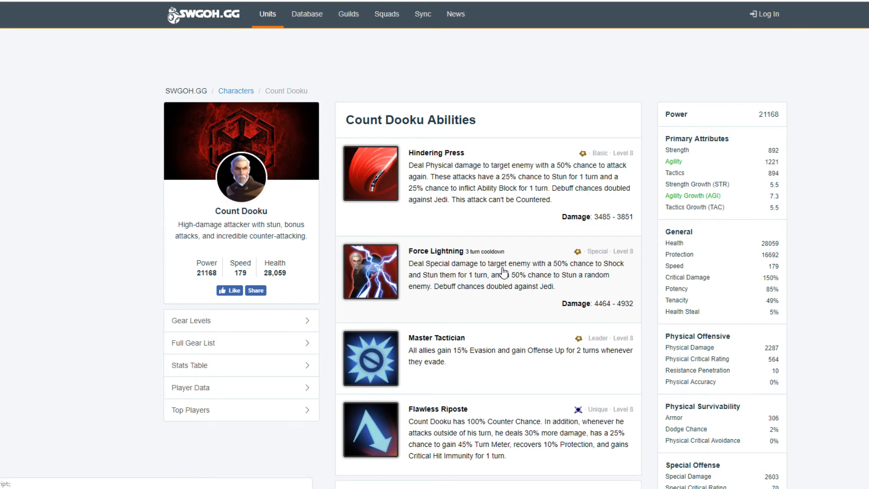
mouse_move(485, 318)
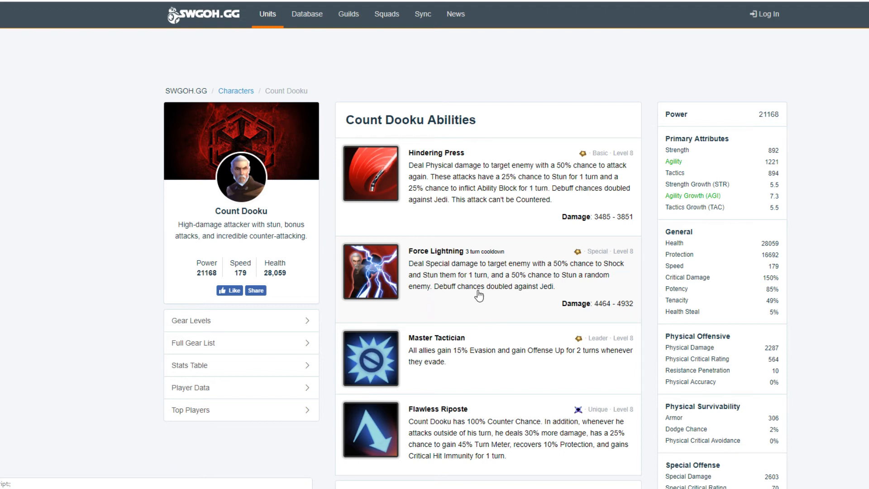
mouse_move(489, 301)
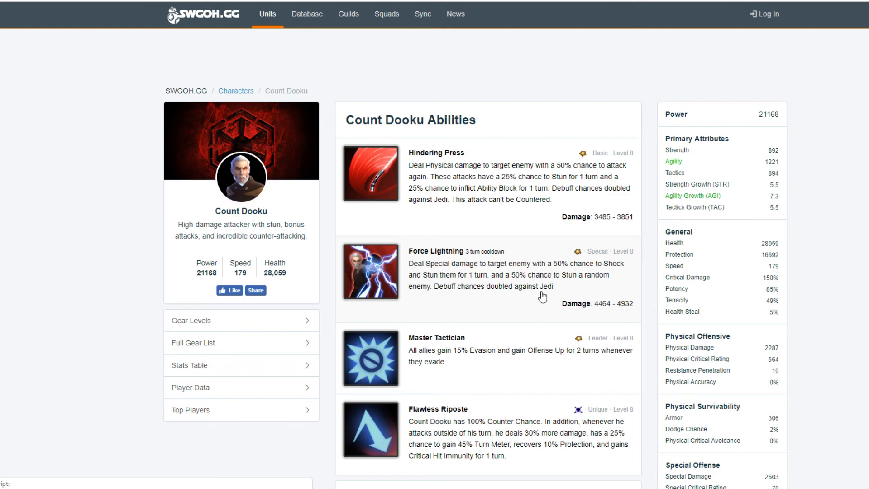
mouse_move(340, 289)
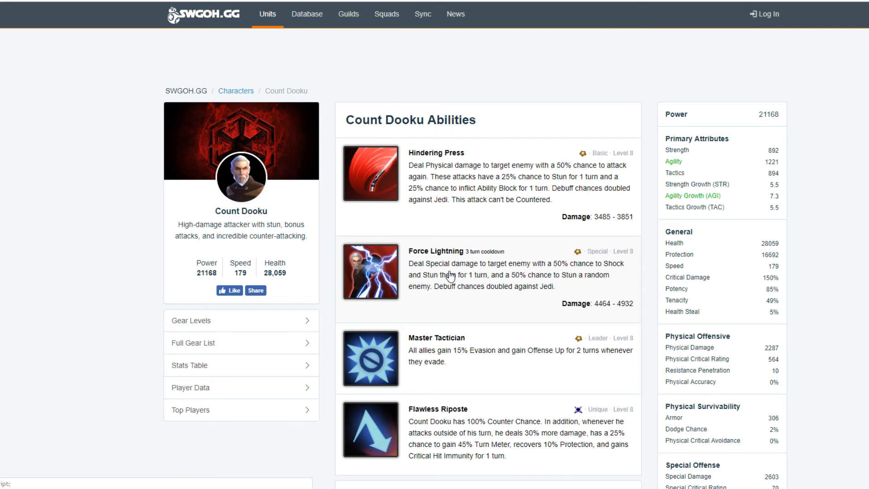
mouse_move(522, 243)
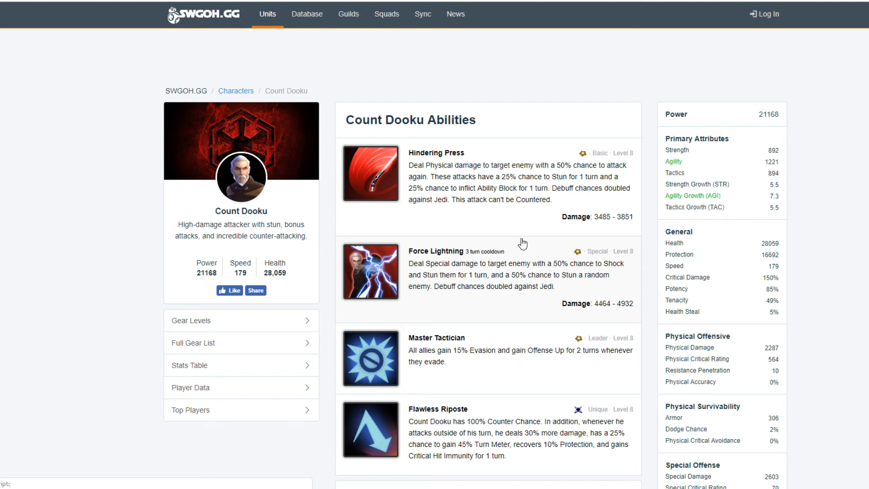
mouse_move(291, 237)
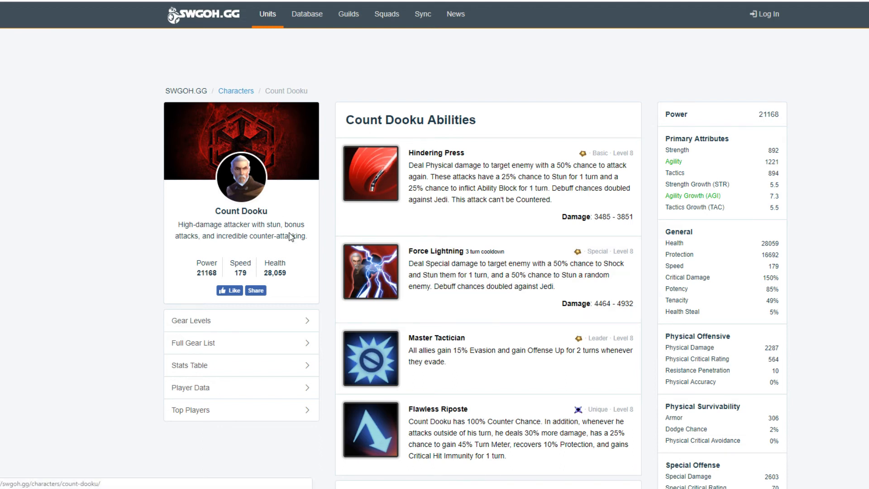
mouse_move(306, 249)
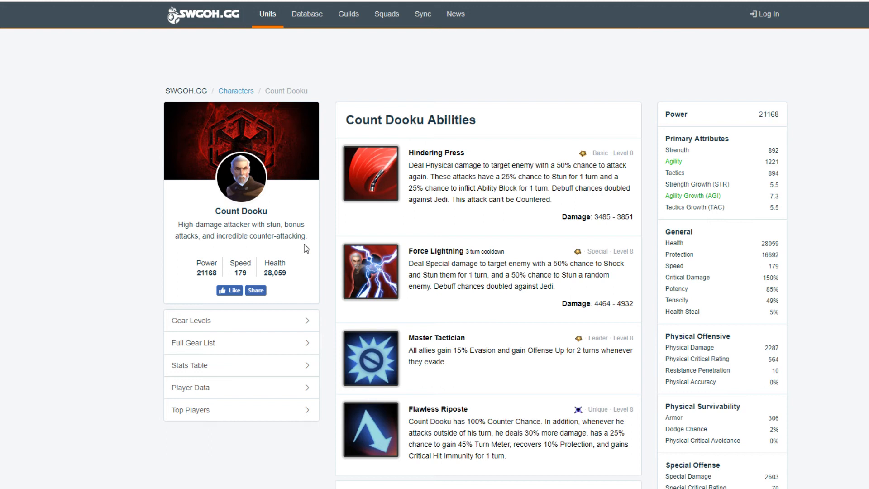
mouse_move(472, 129)
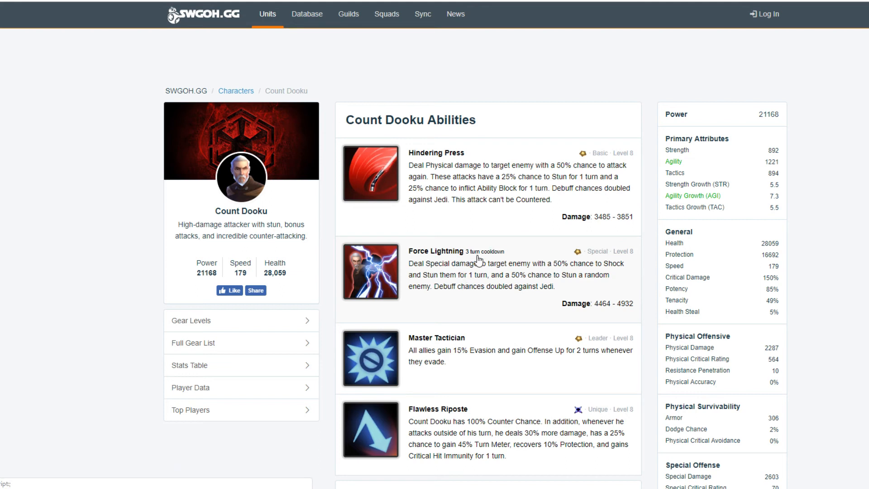
mouse_move(546, 265)
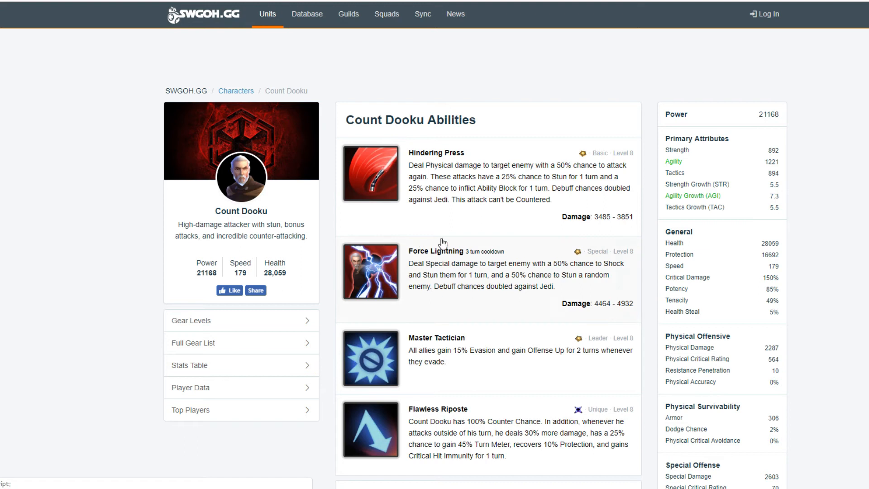
mouse_move(489, 312)
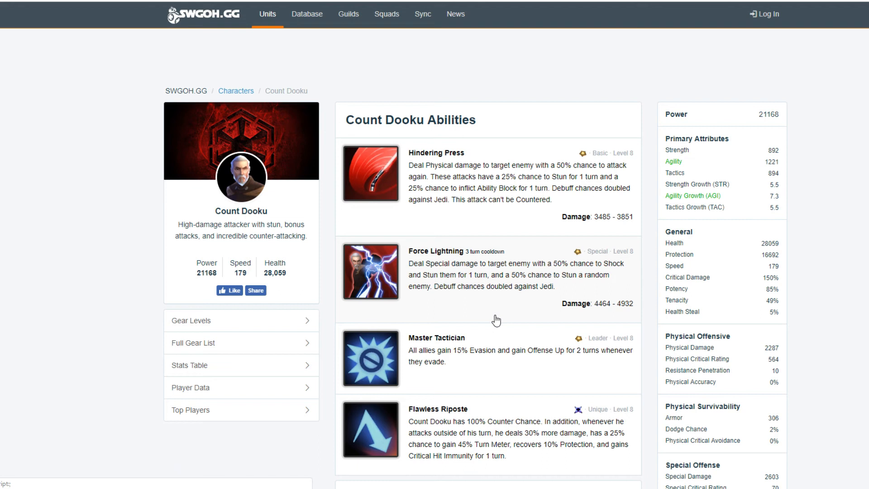
mouse_move(496, 278)
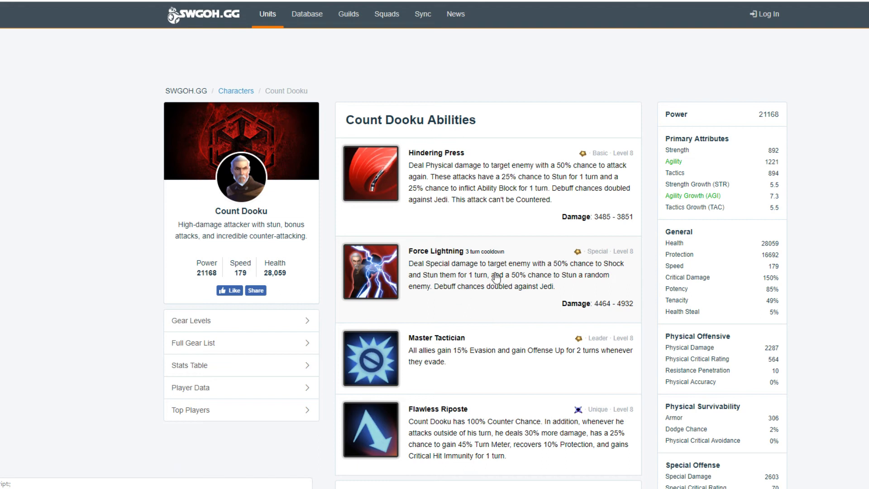
mouse_move(462, 296)
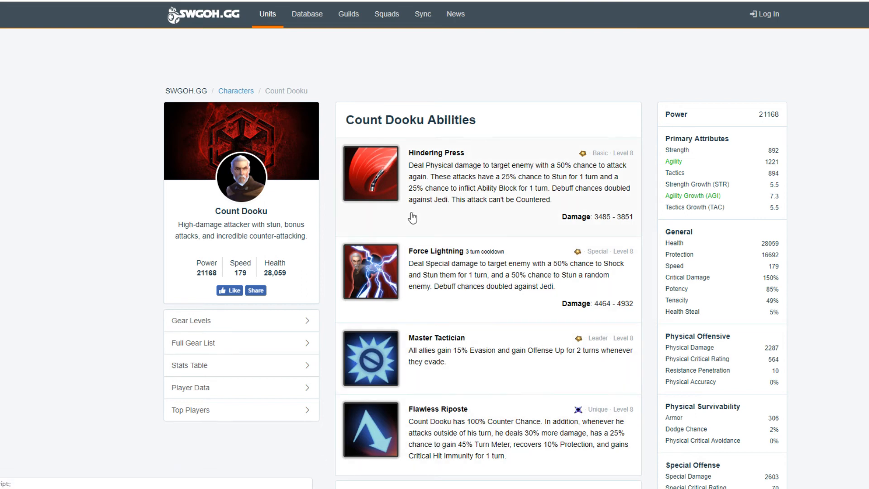
mouse_move(504, 369)
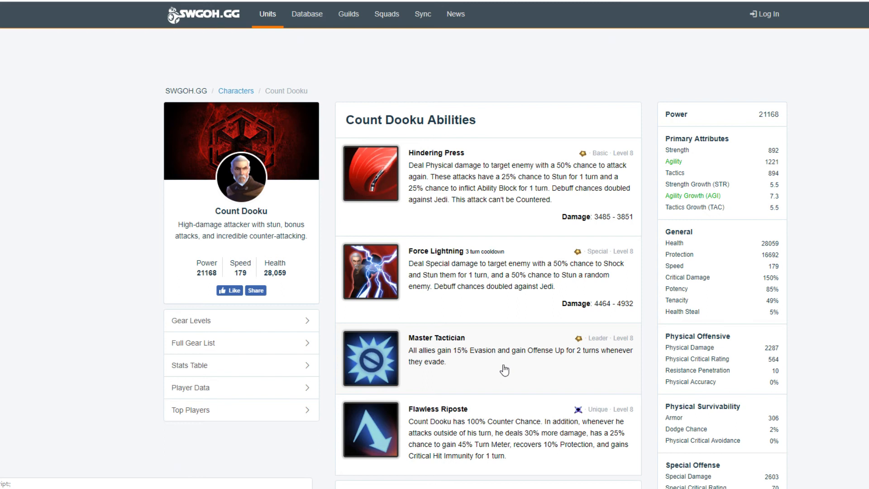
mouse_move(471, 383)
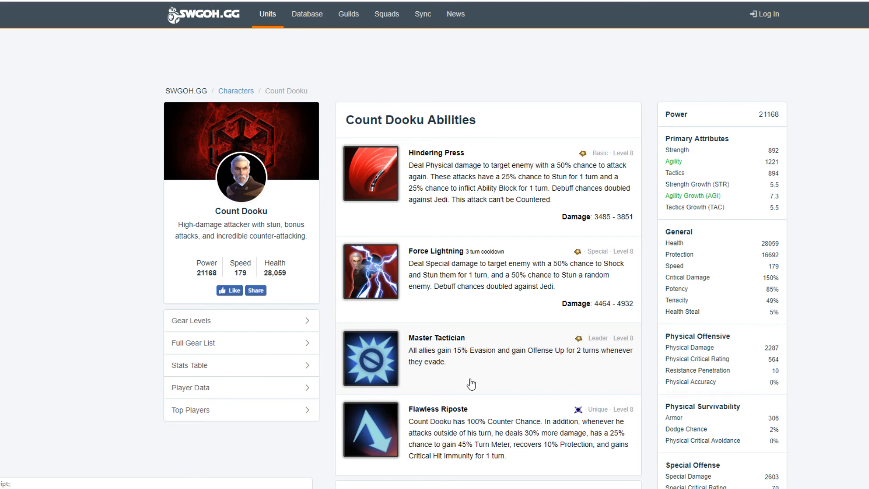
mouse_move(416, 361)
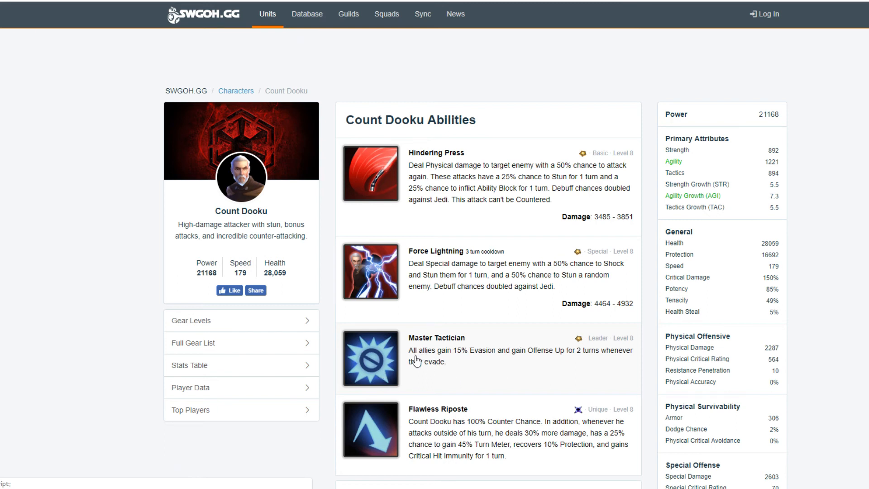
mouse_move(461, 342)
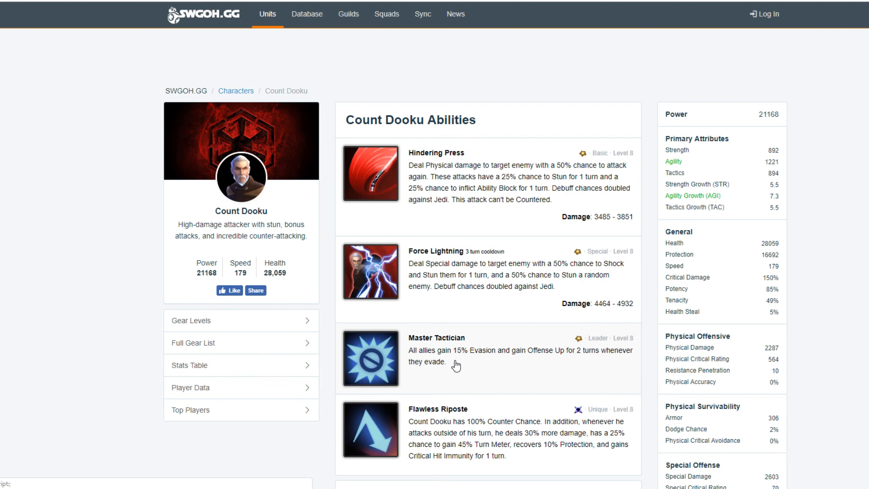
mouse_move(504, 368)
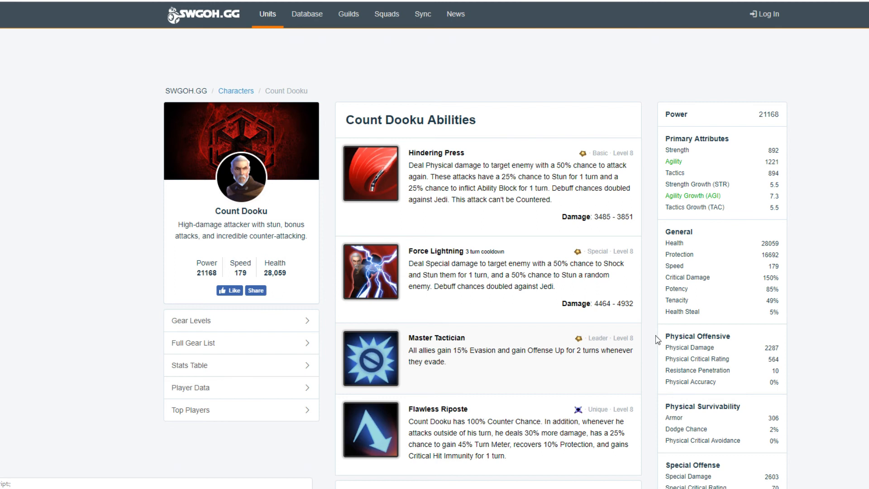
mouse_move(432, 383)
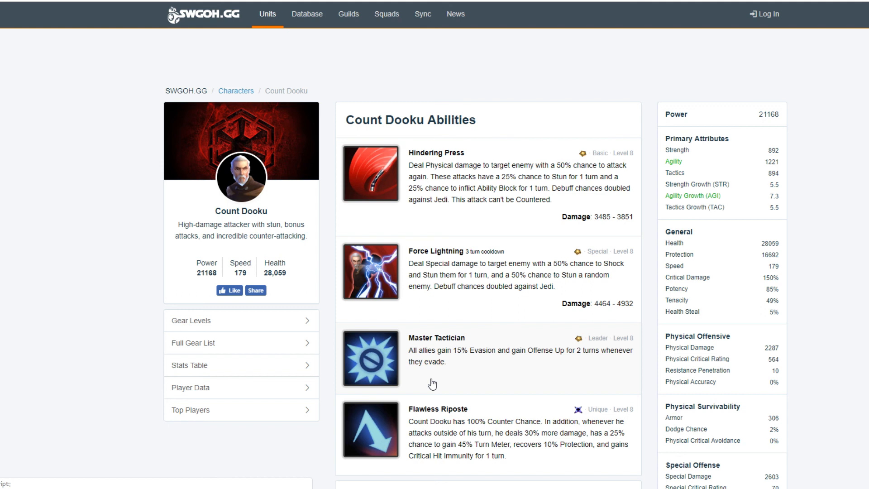
scroll(down, 3)
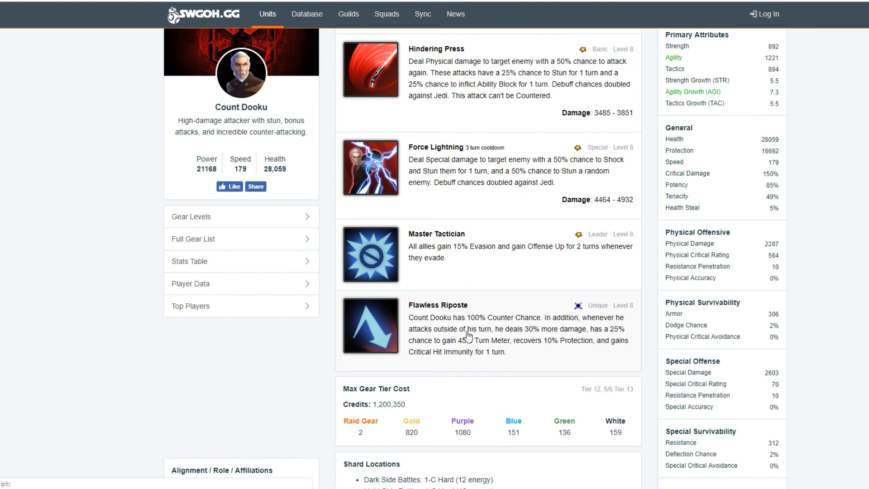
mouse_move(472, 333)
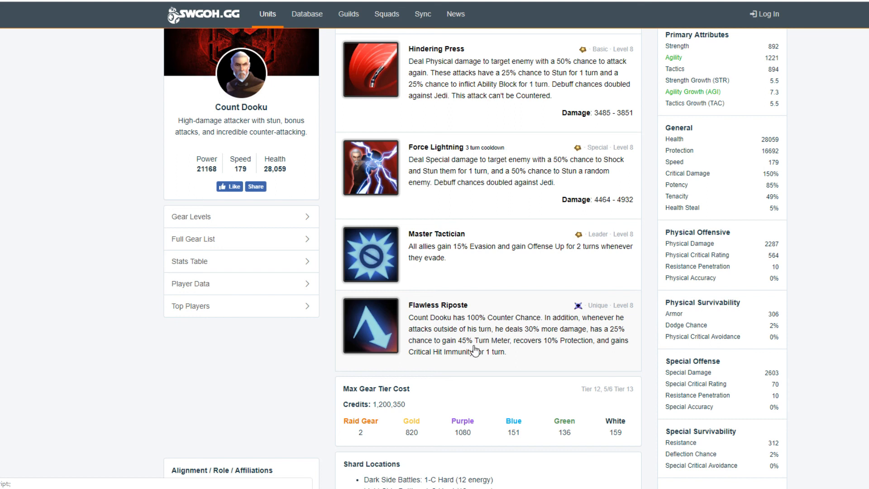
mouse_move(591, 340)
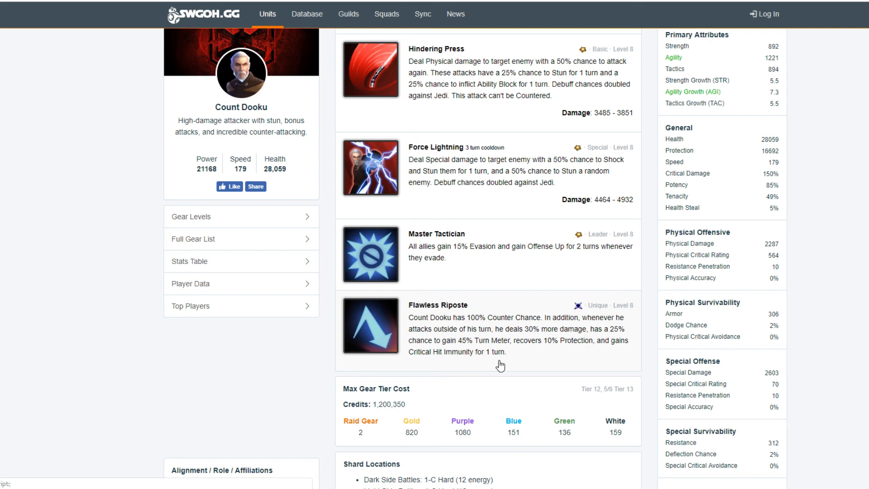
mouse_move(465, 347)
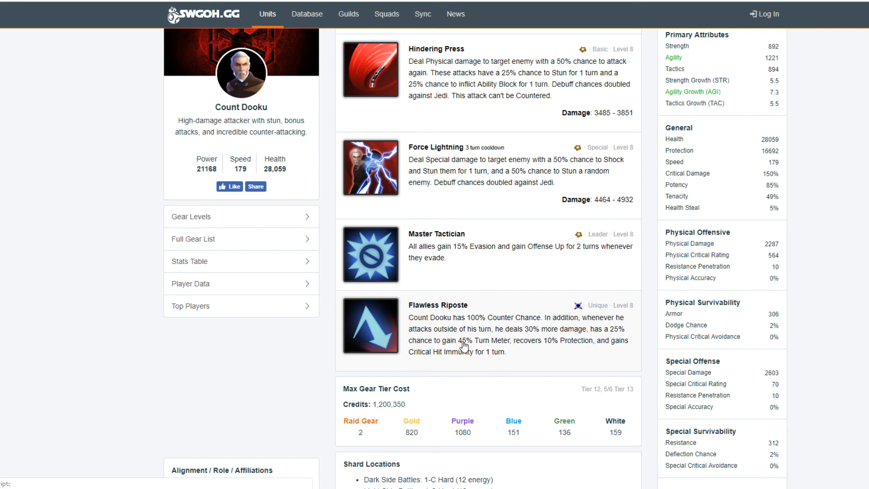
mouse_move(563, 341)
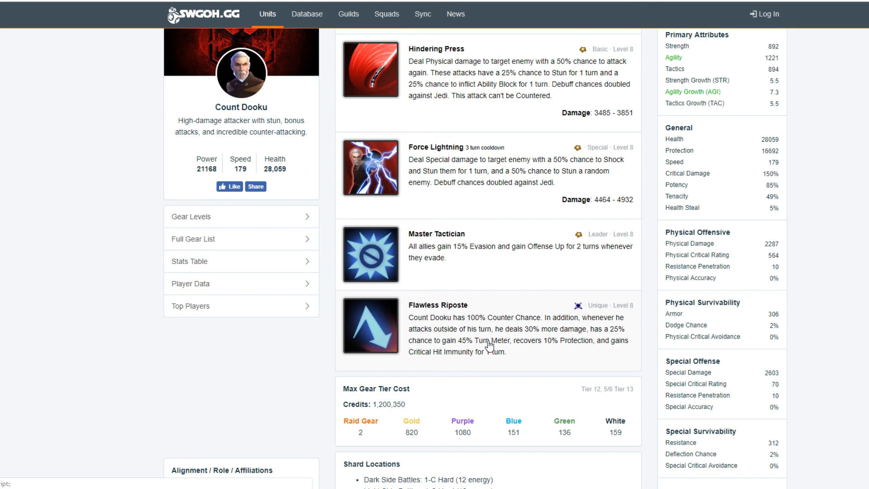
mouse_move(502, 371)
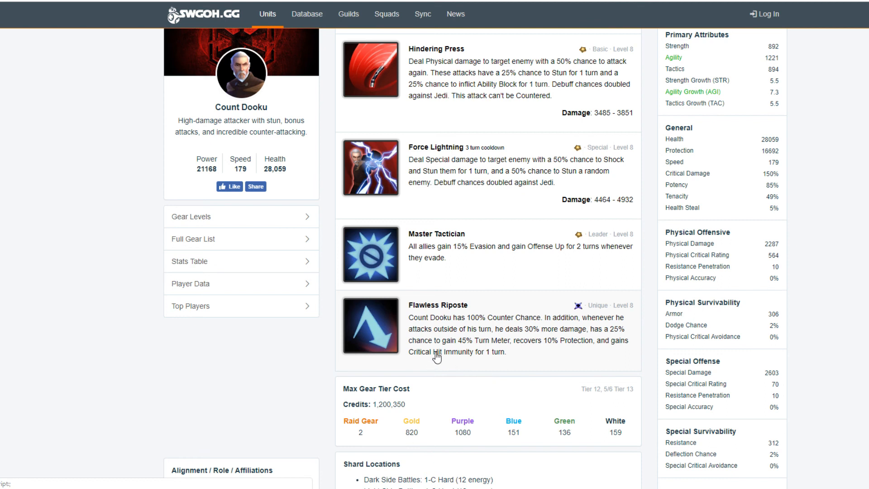
mouse_move(510, 343)
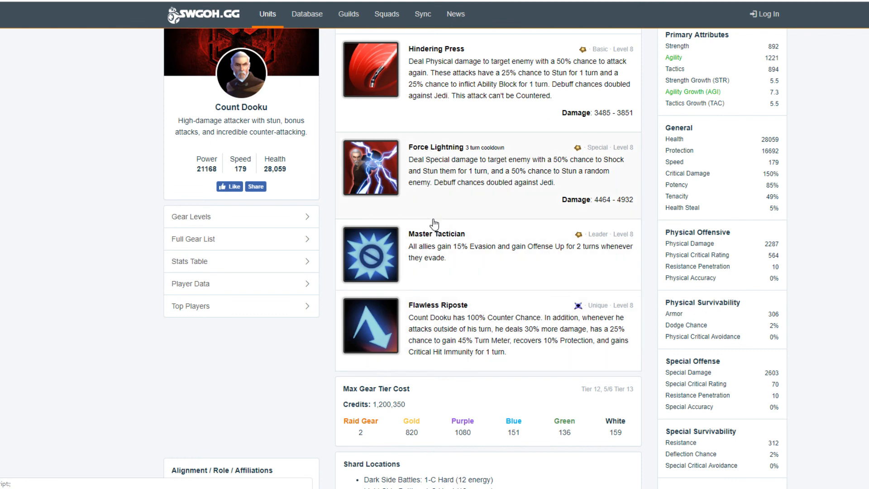
mouse_move(588, 336)
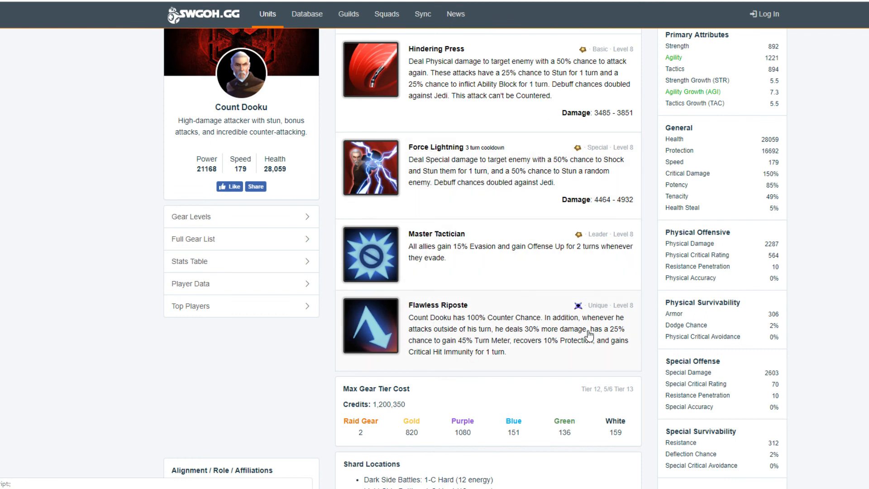
mouse_move(498, 316)
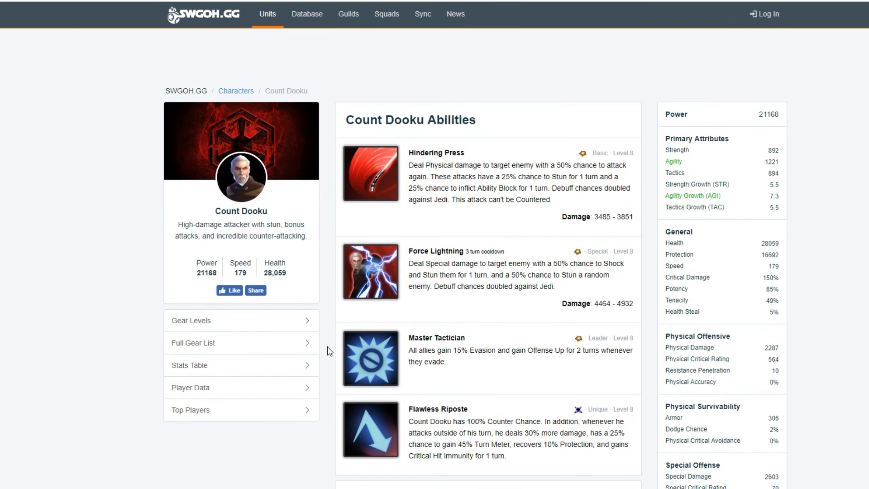
scroll(down, 3)
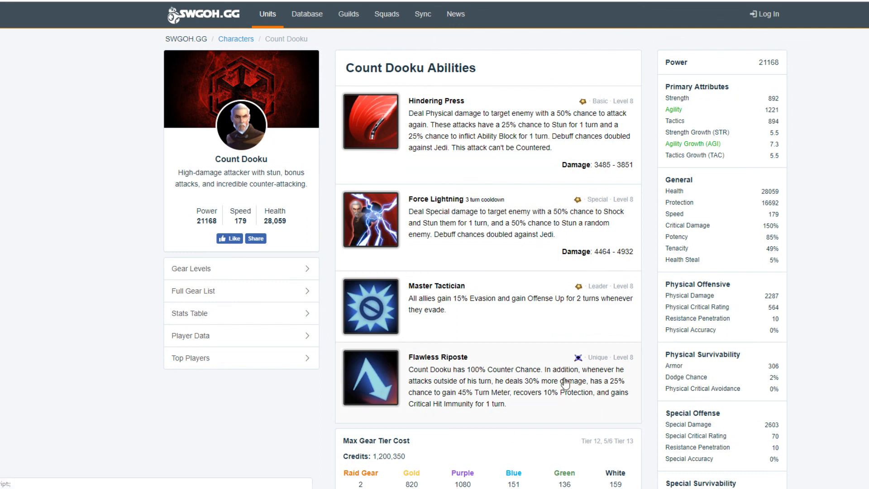
mouse_move(578, 390)
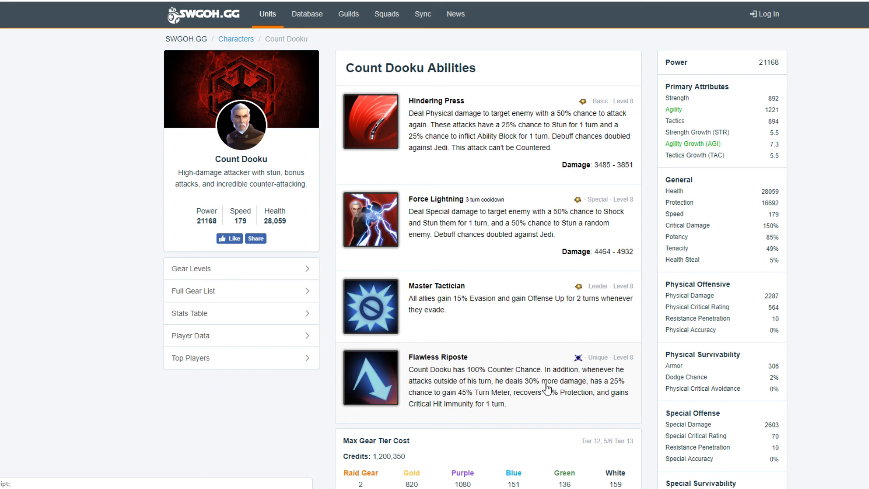
mouse_move(531, 391)
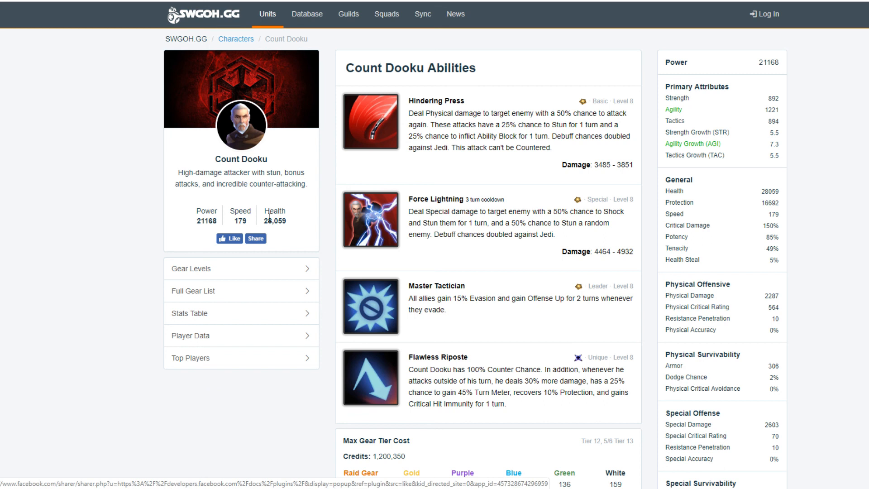
mouse_move(276, 205)
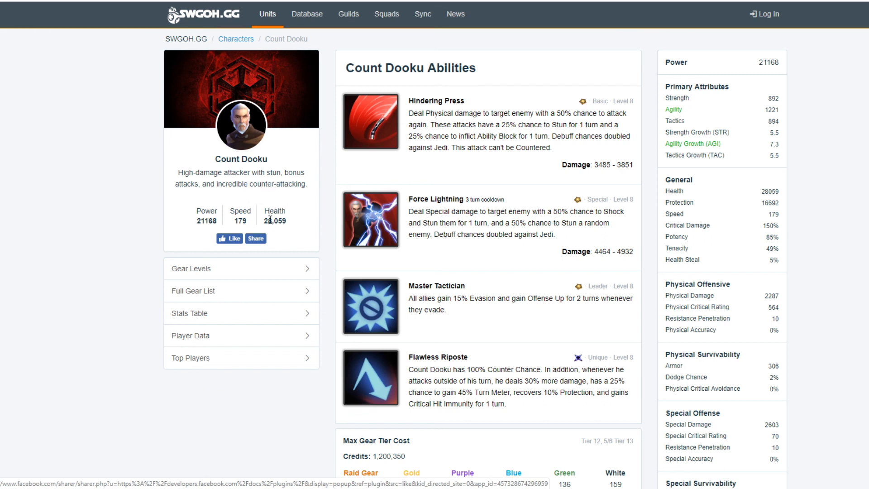
mouse_move(780, 350)
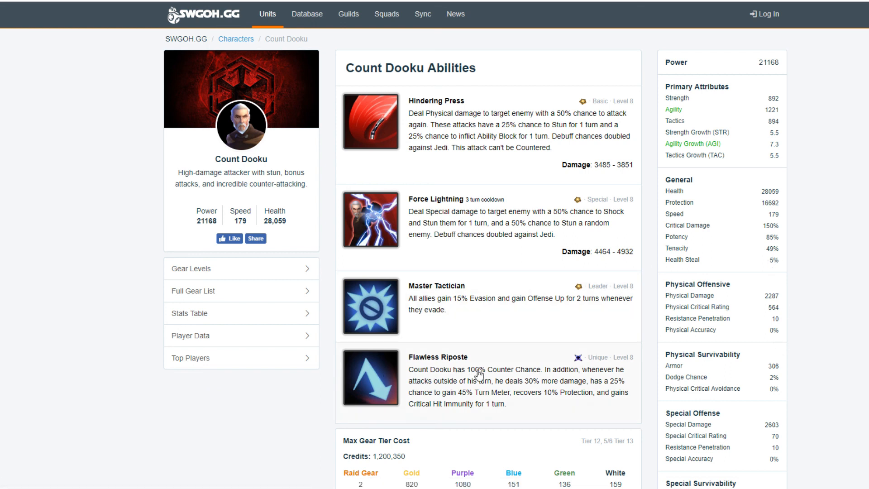
mouse_move(540, 382)
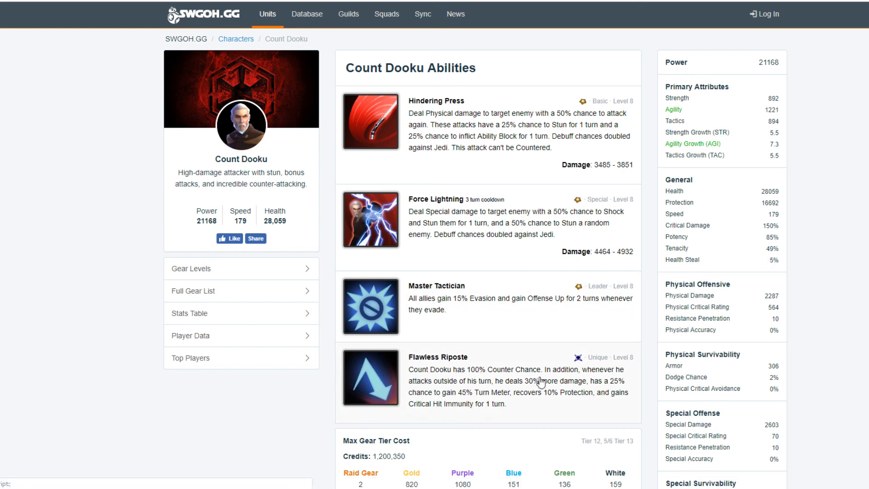
mouse_move(530, 332)
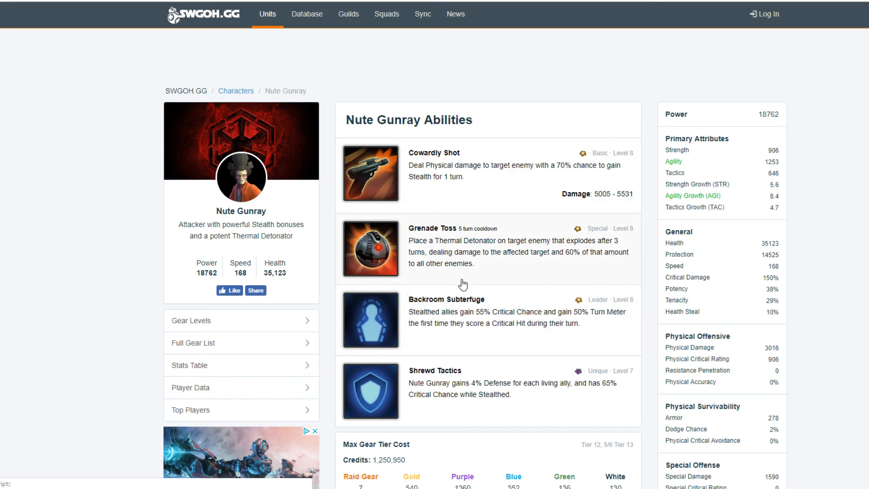
mouse_move(464, 179)
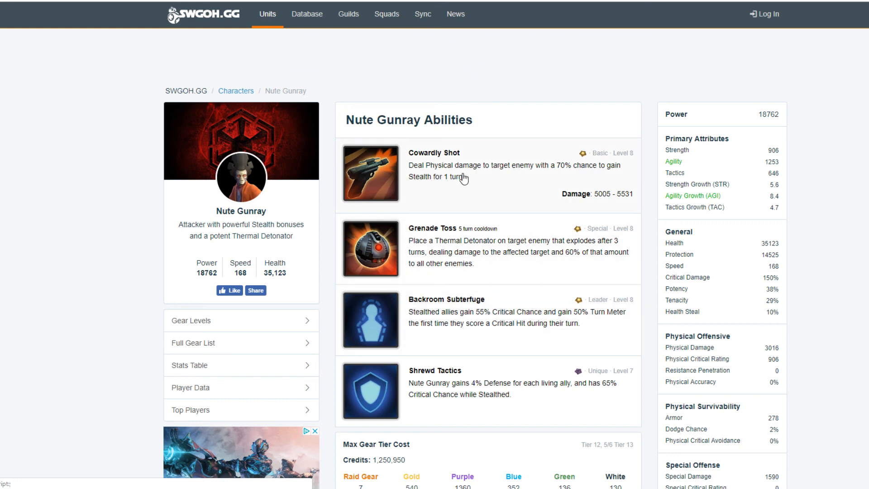
mouse_move(496, 205)
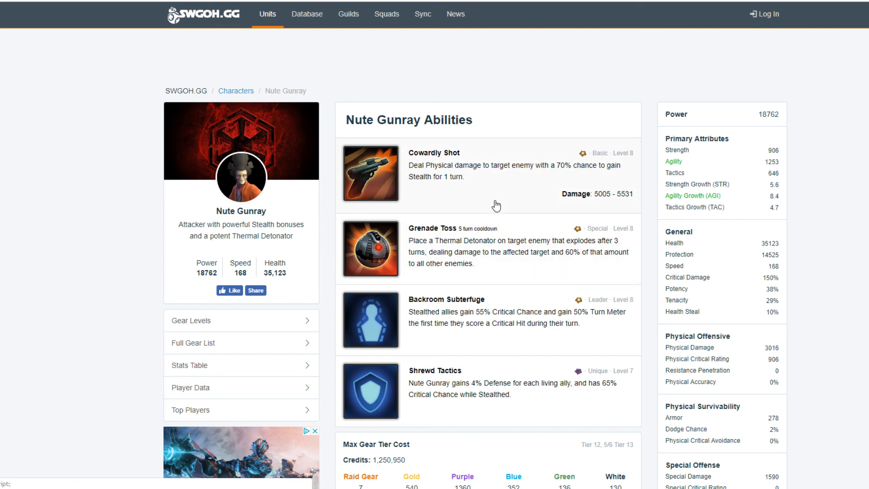